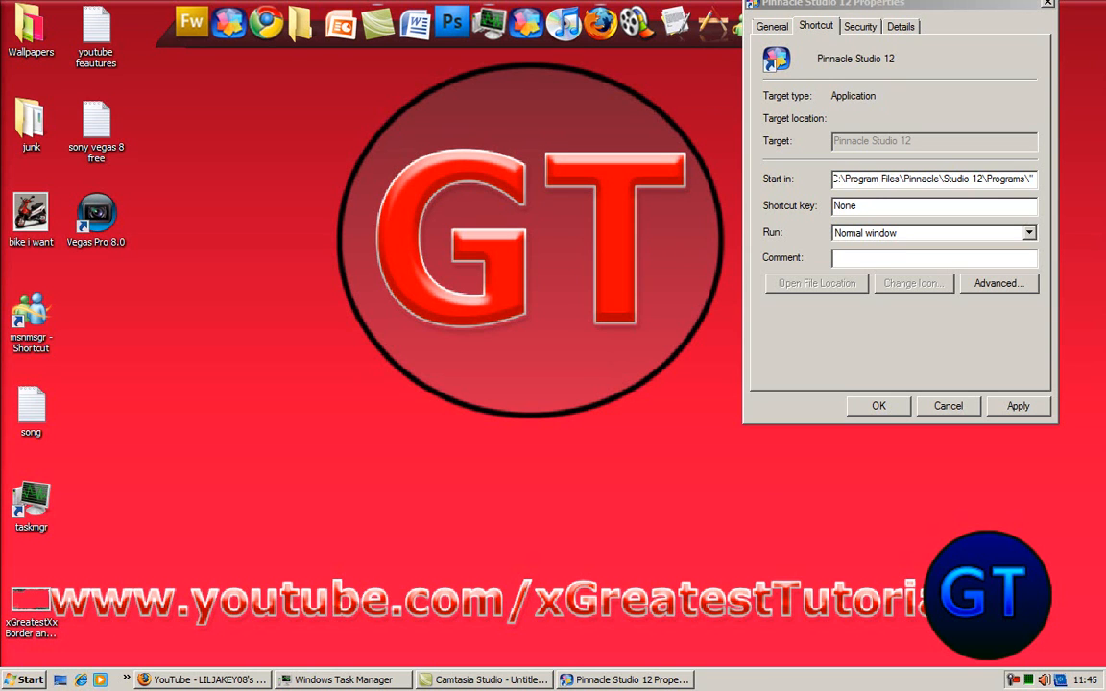
pyautogui.moveTo(434, 8)
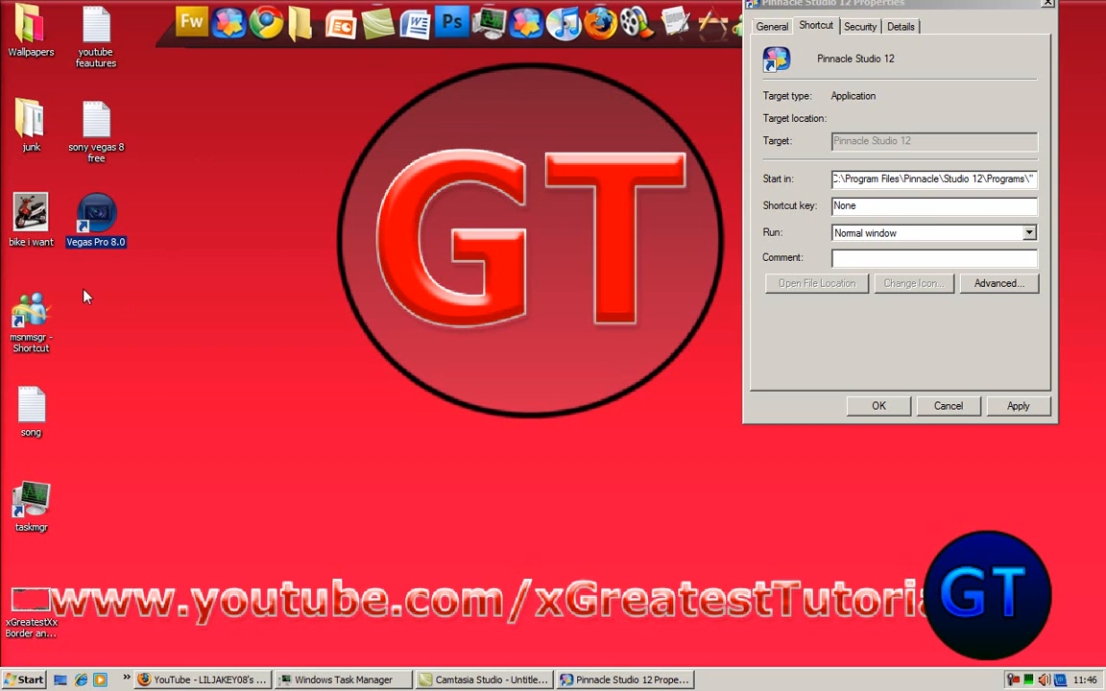
pyautogui.moveTo(269, 260)
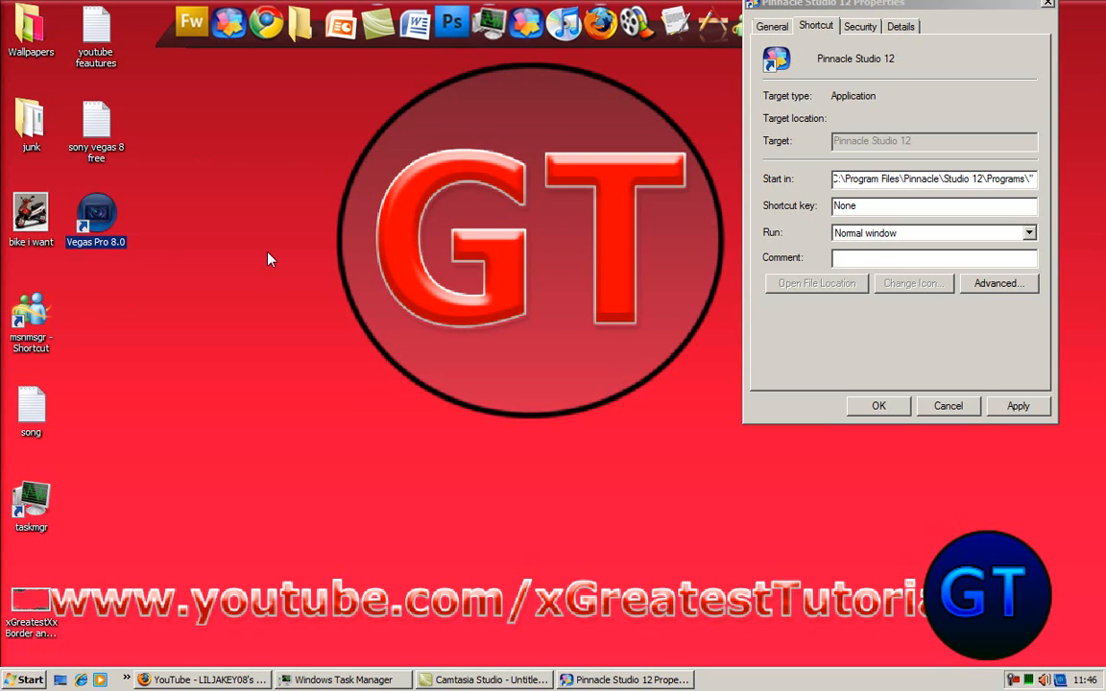
pyautogui.moveTo(363, 634)
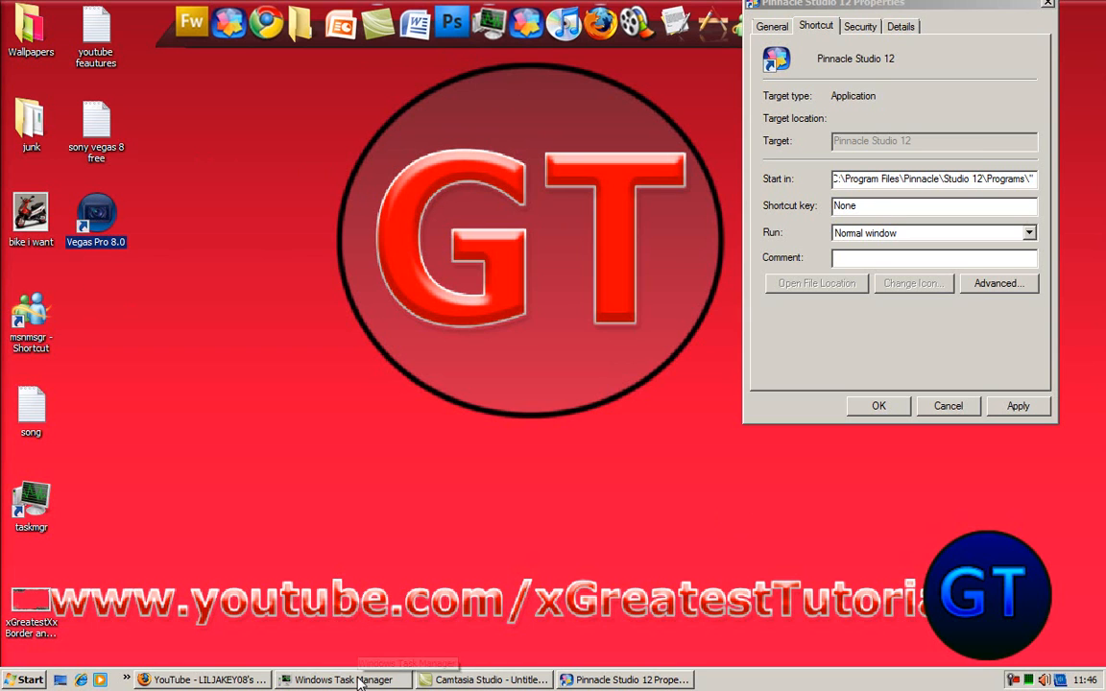
# Step: Set a new priority for the TscHelp.exe process and confirm the stability warning
pyautogui.click(330, 680)
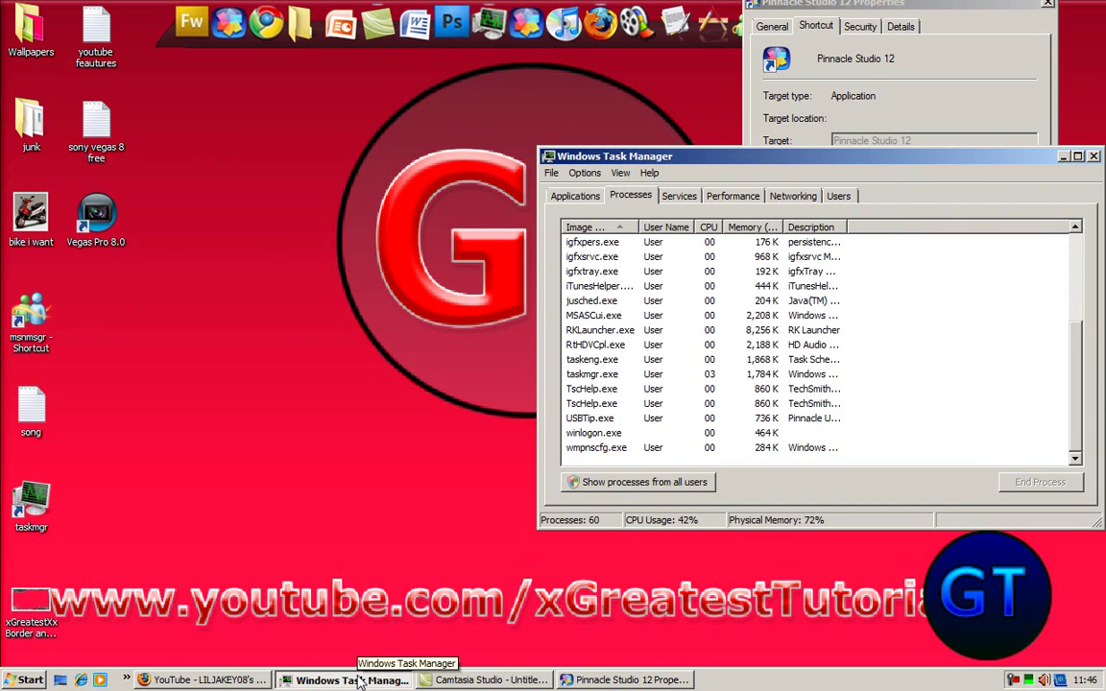
pyautogui.moveTo(656, 403)
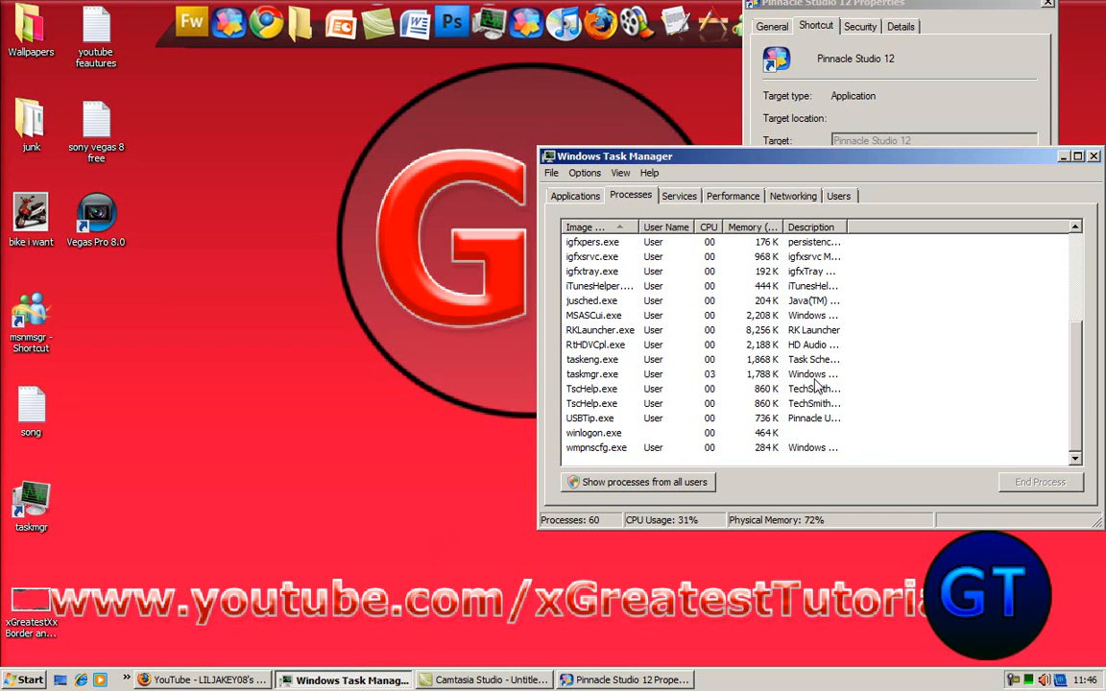
pyautogui.click(591, 388)
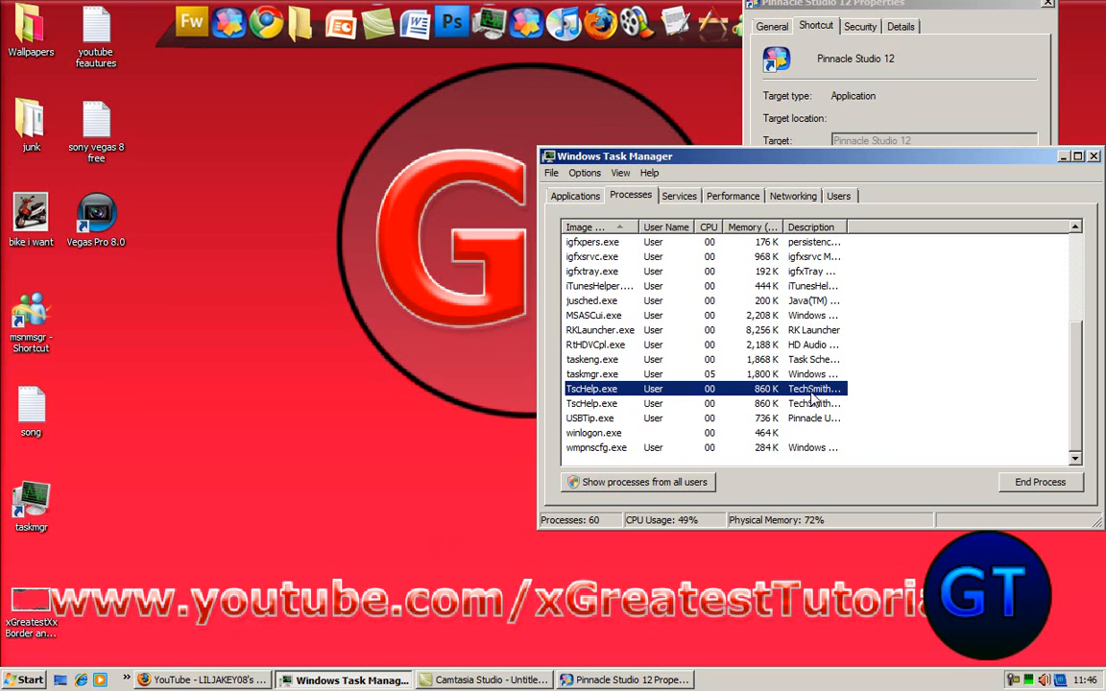
pyautogui.rightClick(591, 388)
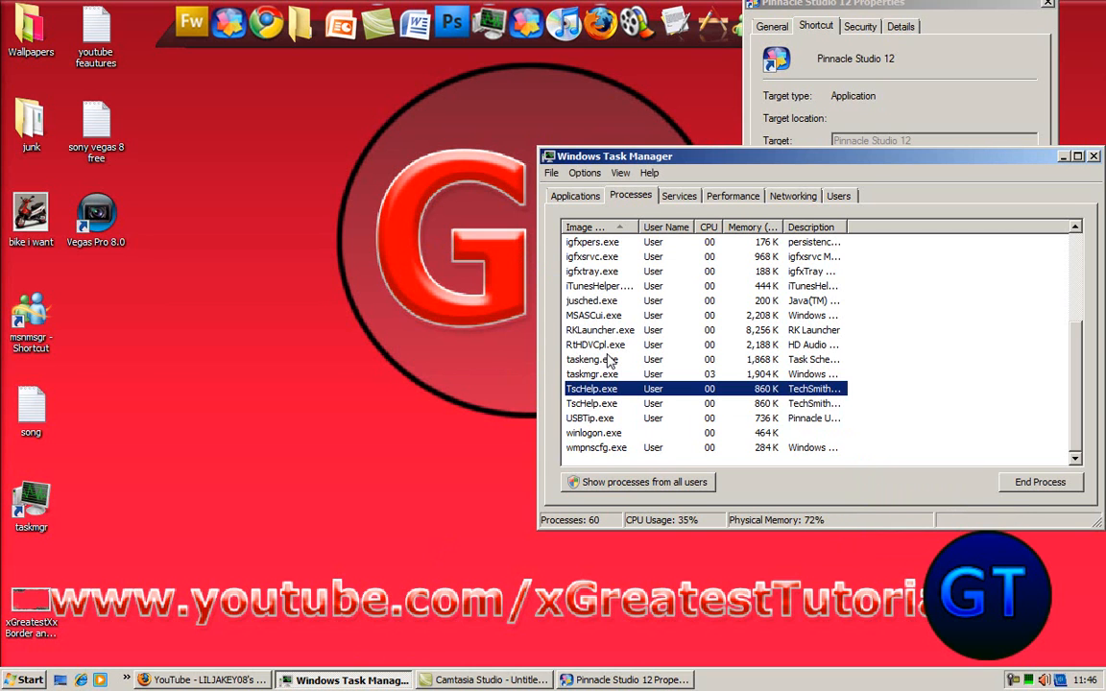
pyautogui.rightClick(611, 403)
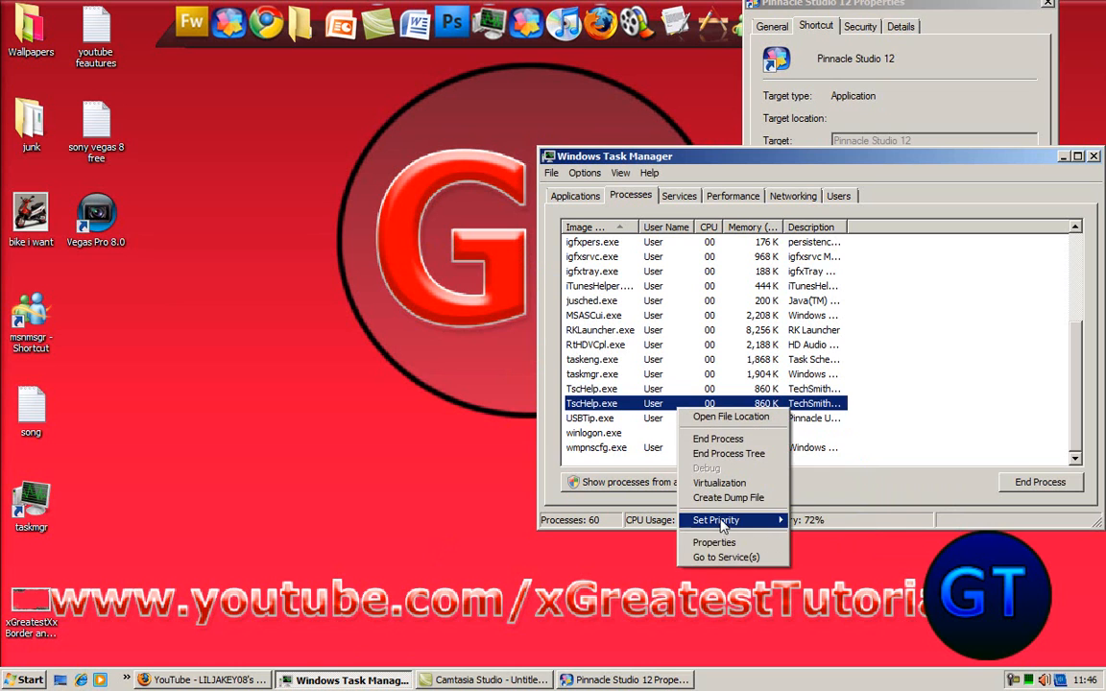
pyautogui.click(717, 518)
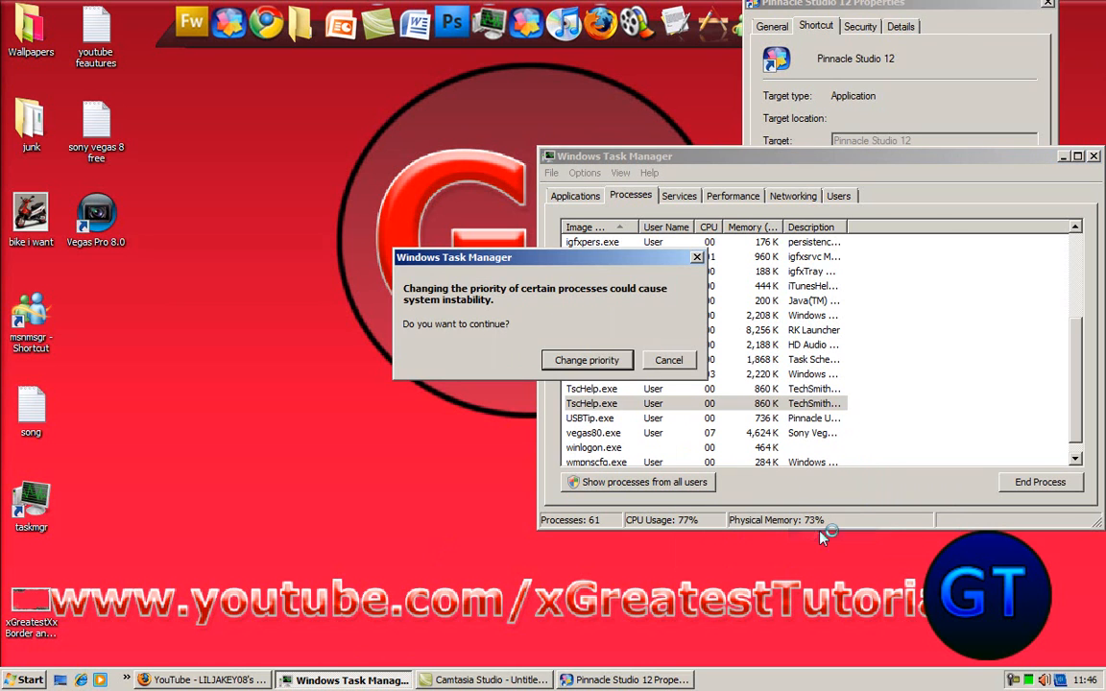
pyautogui.click(588, 361)
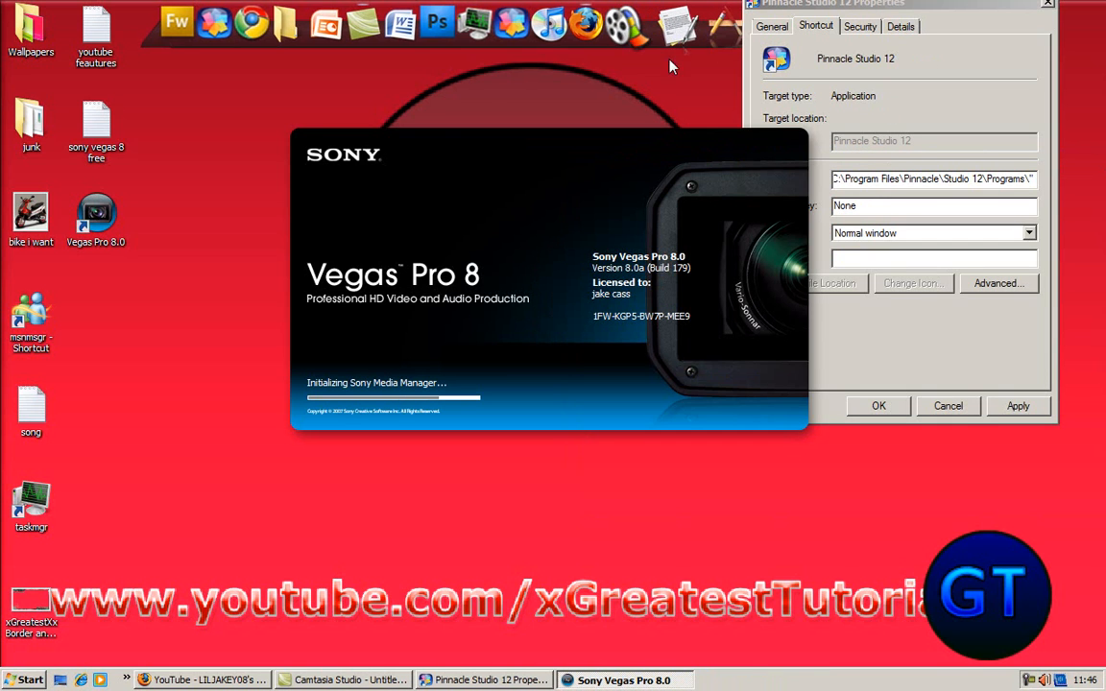
pyautogui.moveTo(528, 37)
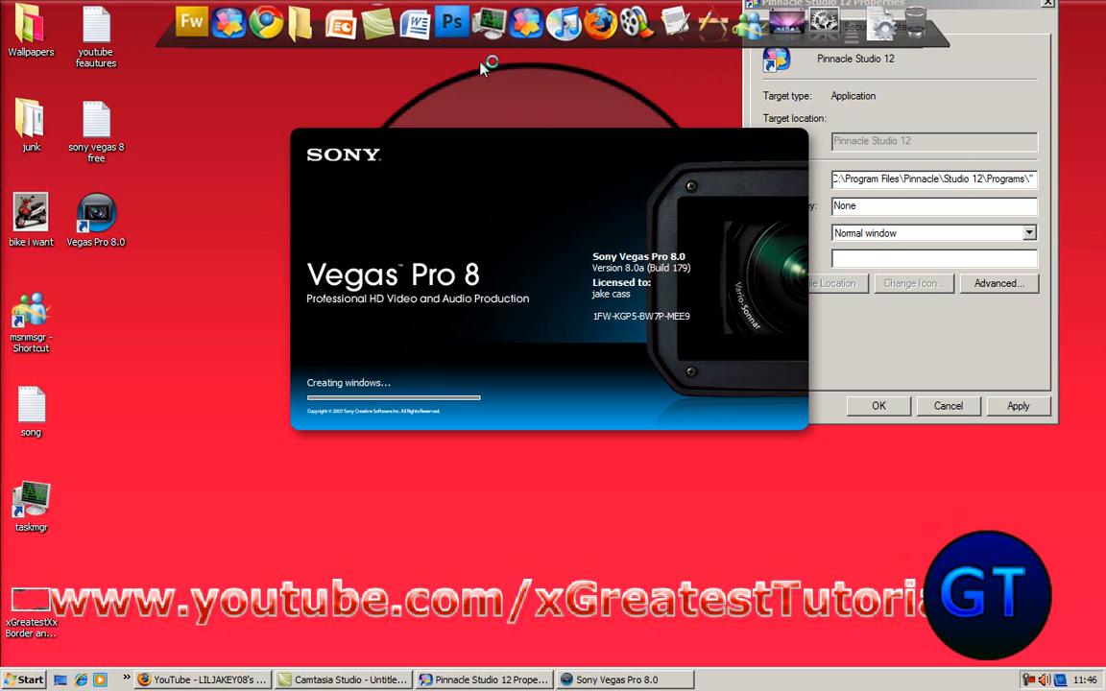
pyautogui.moveTo(345, 533)
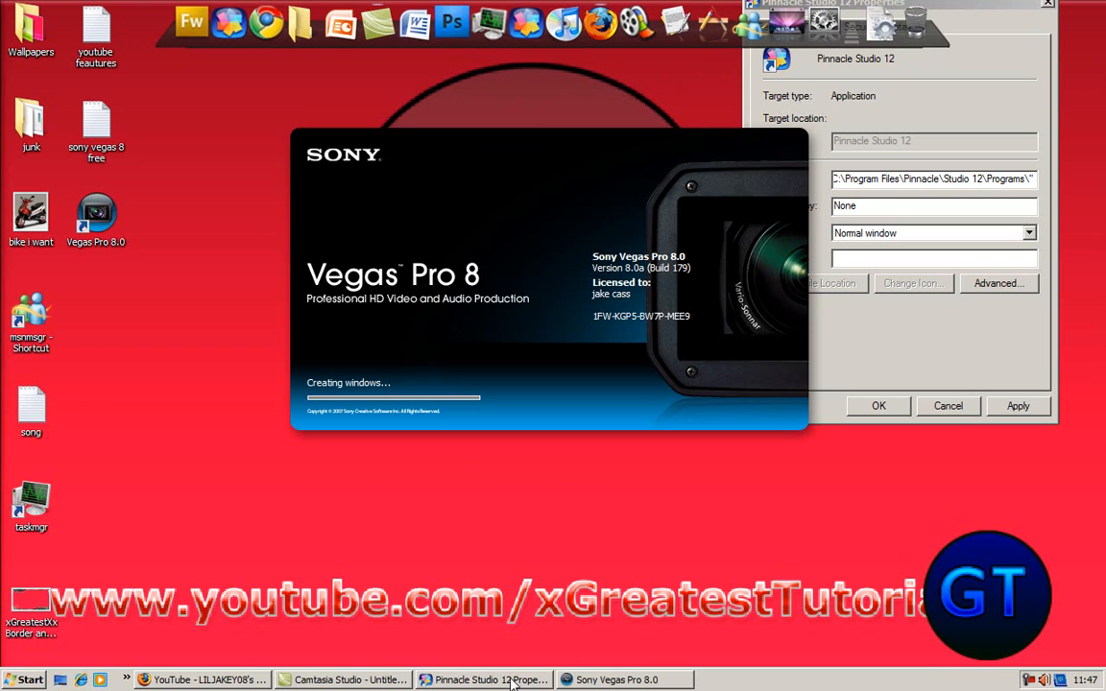
pyautogui.moveTo(750, 252)
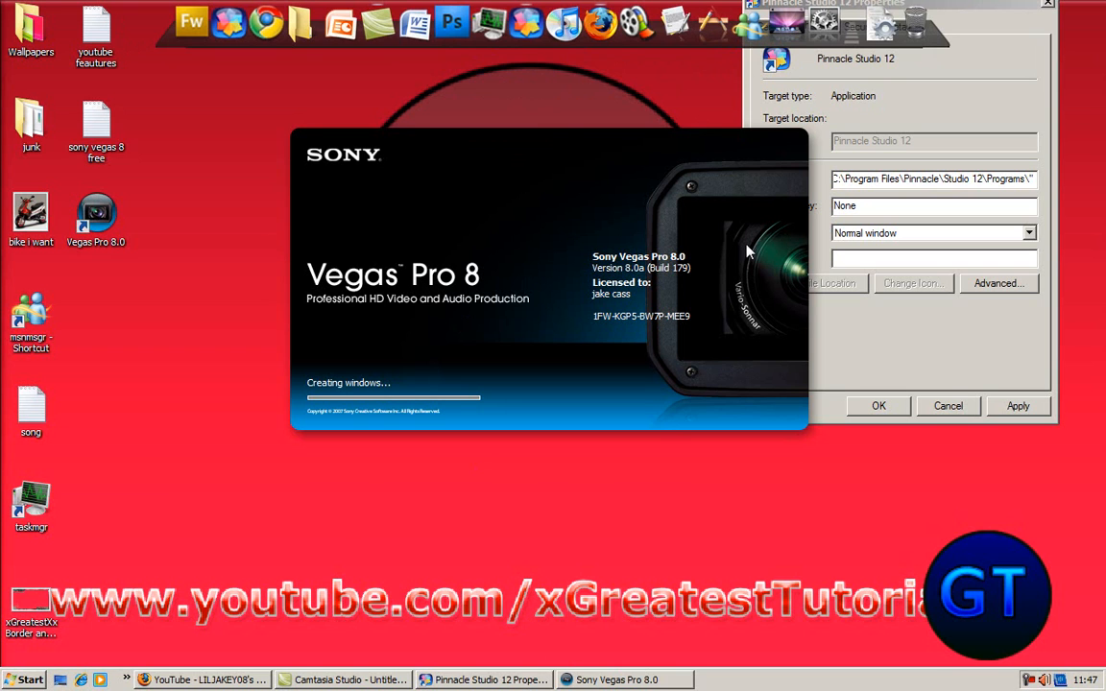
pyautogui.moveTo(634, 269)
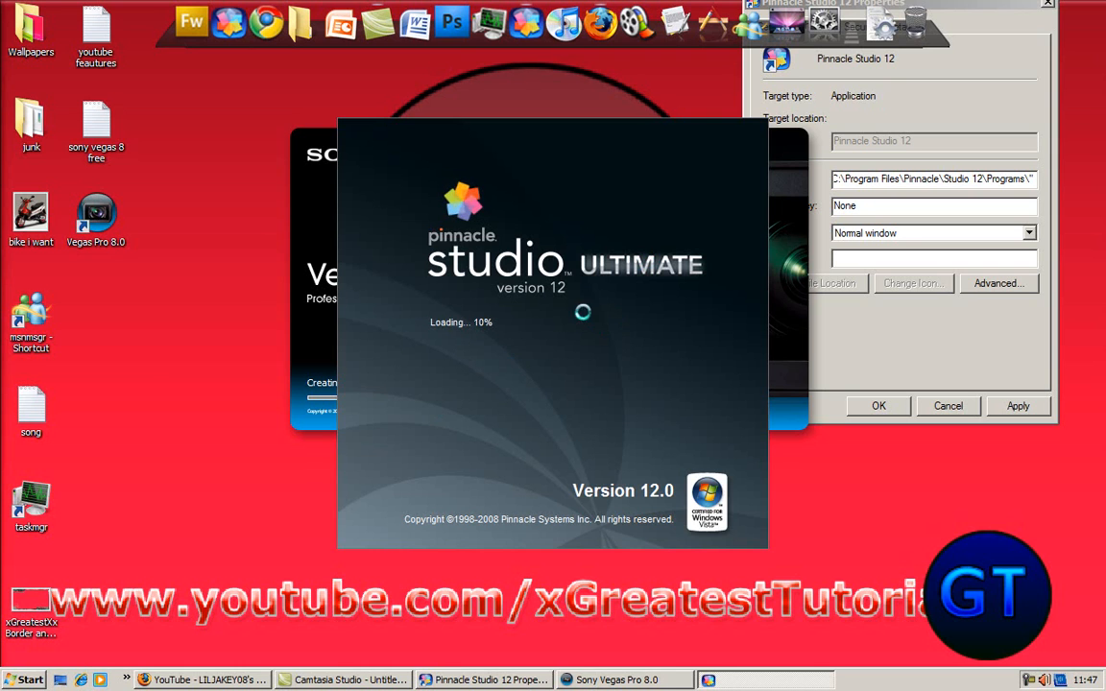
pyautogui.moveTo(246, 192)
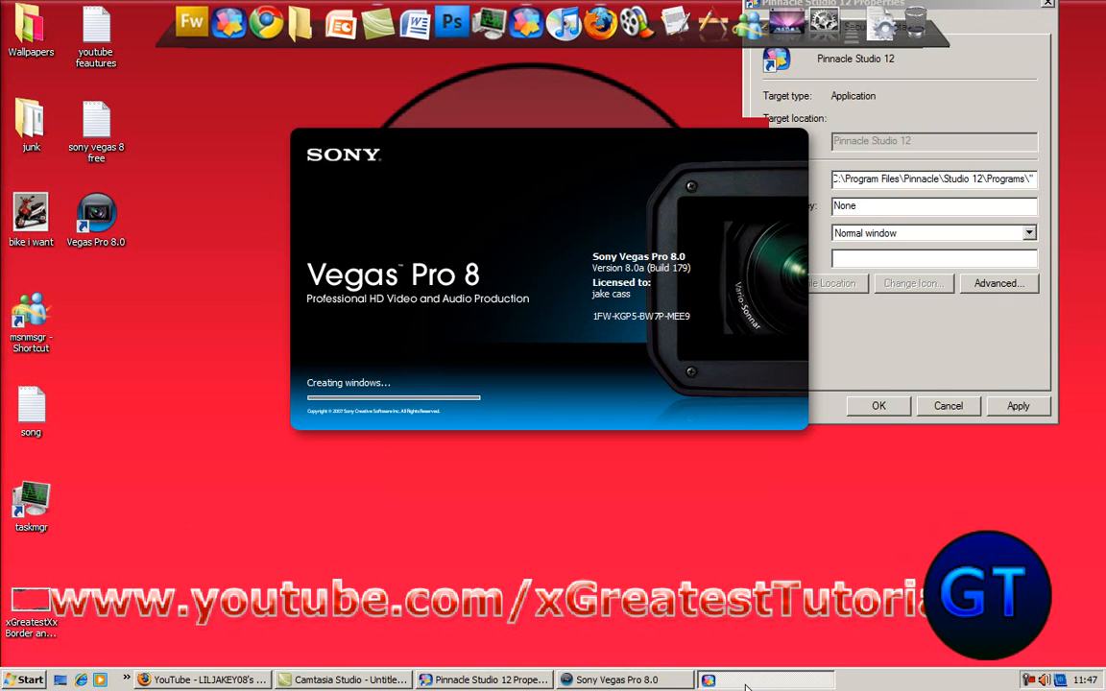
pyautogui.moveTo(567, 246)
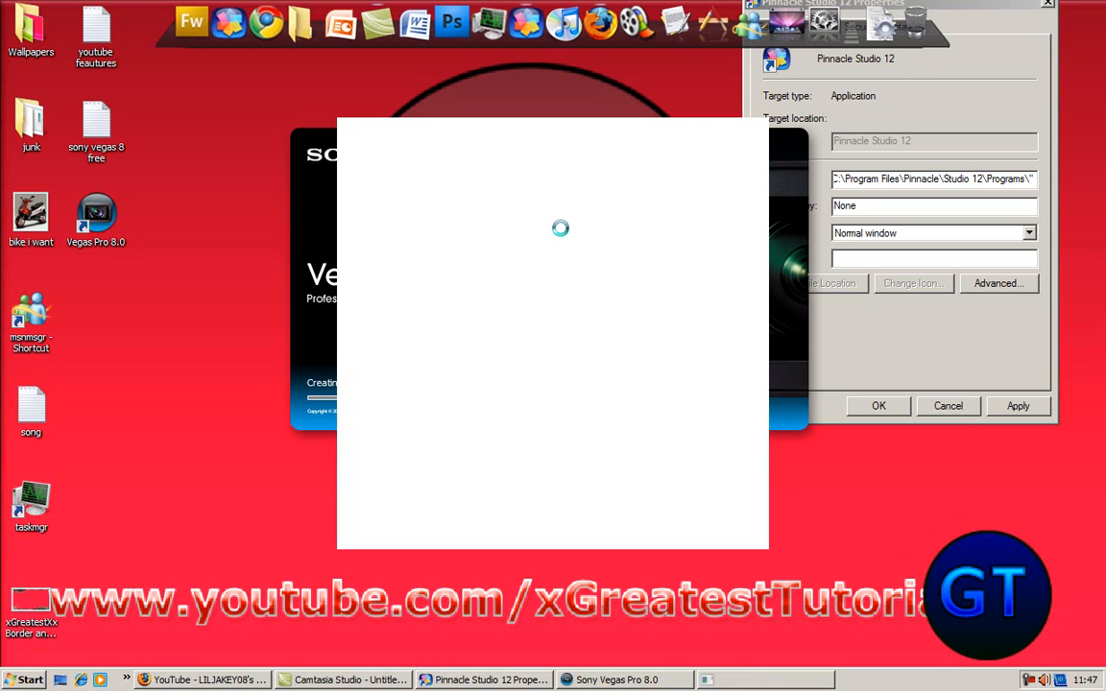
# Step: Bring the Firefox YouTube window to the front from the taskbar
pyautogui.click(192, 679)
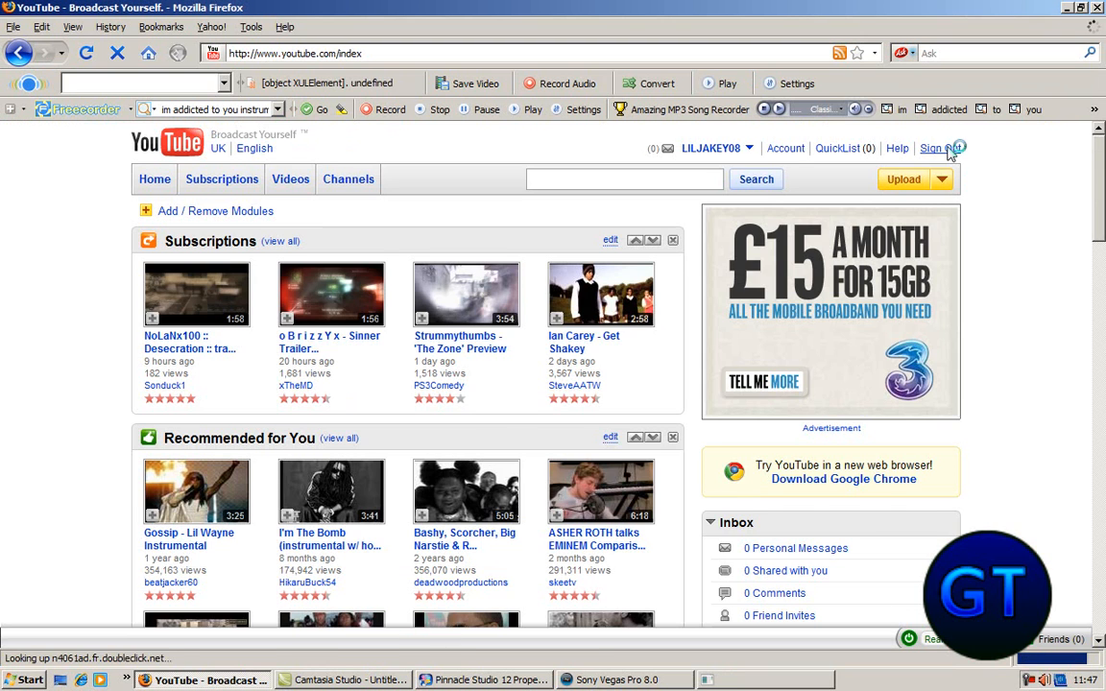
# Step: Sign out of YouTube and sign back in with the saved username from autocomplete
pyautogui.click(958, 150)
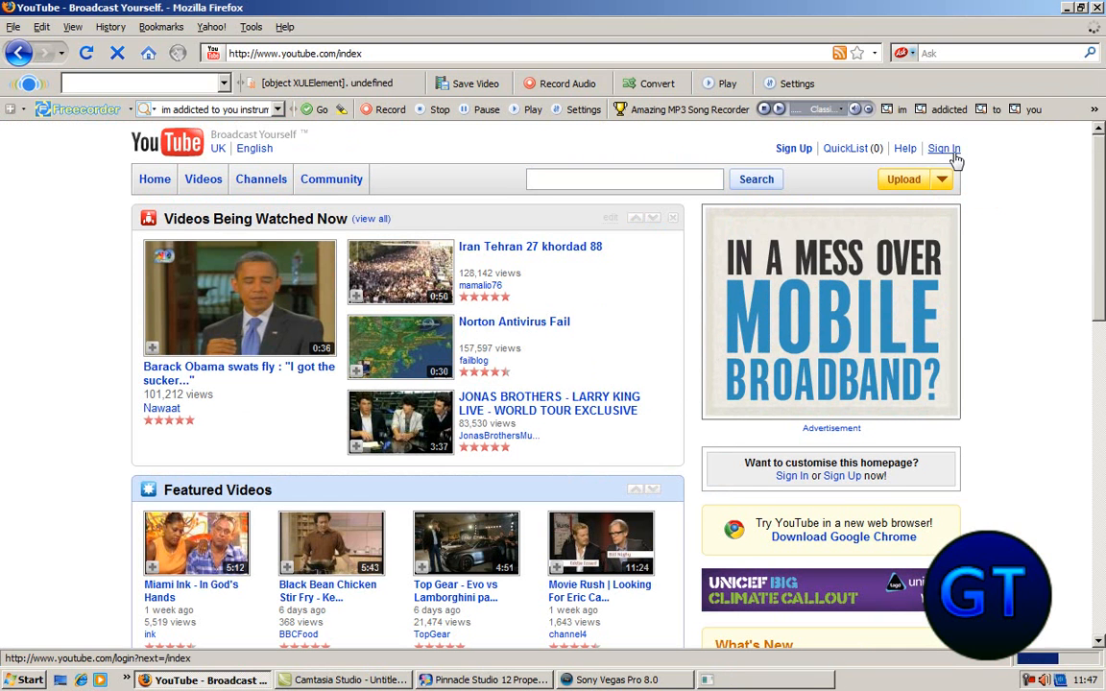
pyautogui.click(954, 147)
pyautogui.write('x')
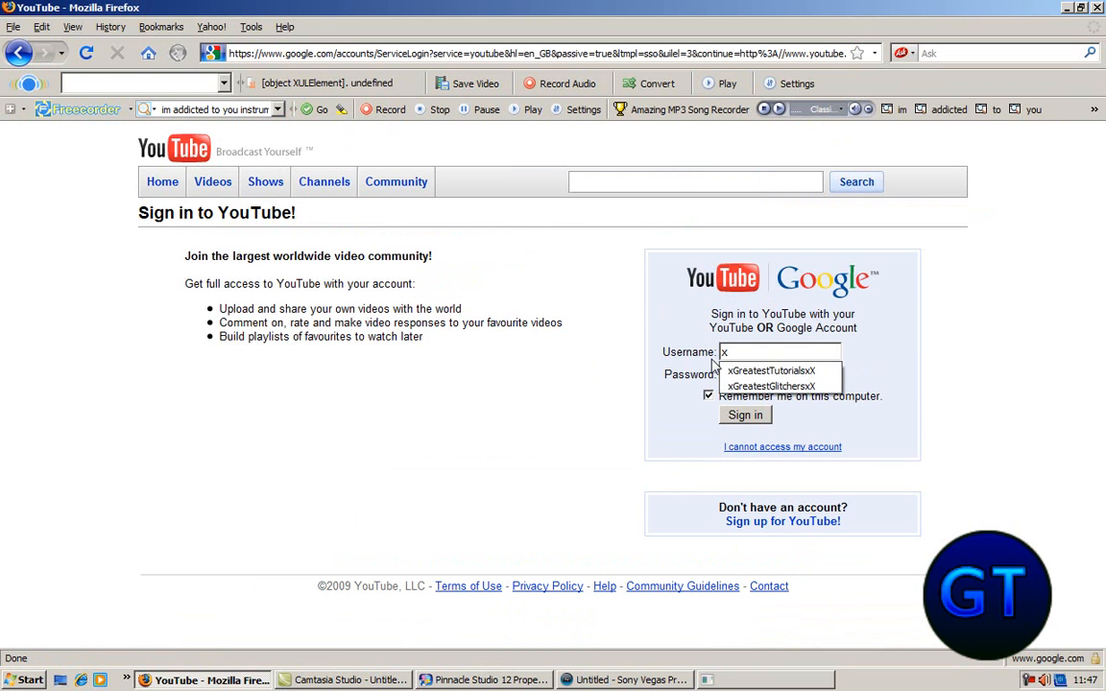
pyautogui.click(775, 371)
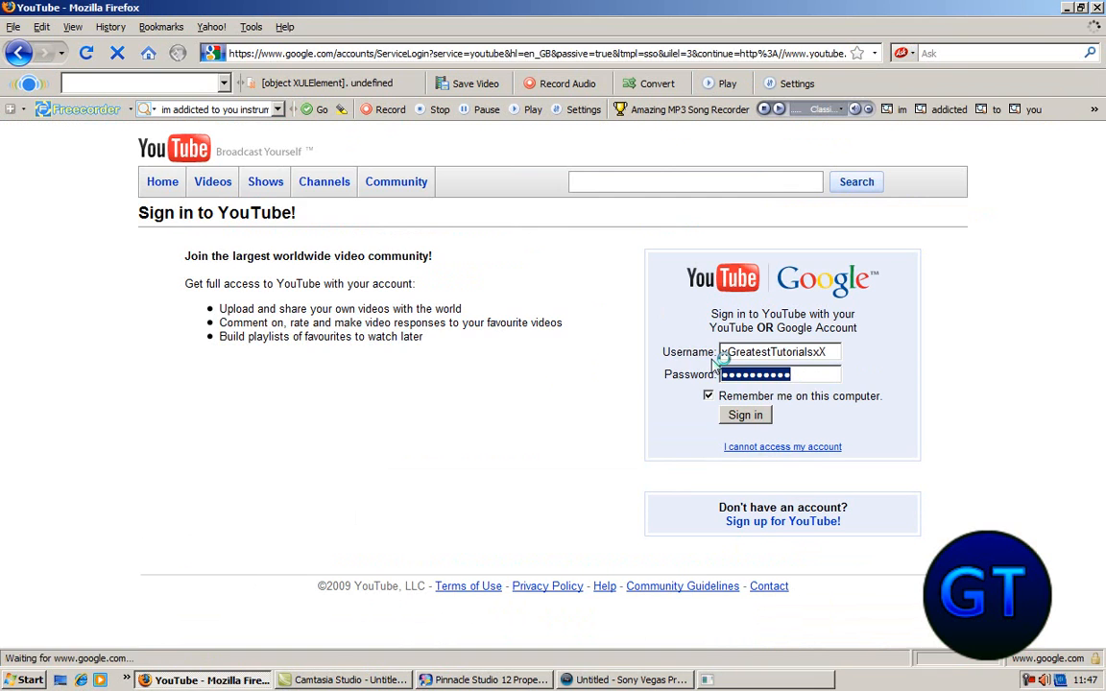
pyautogui.click(745, 415)
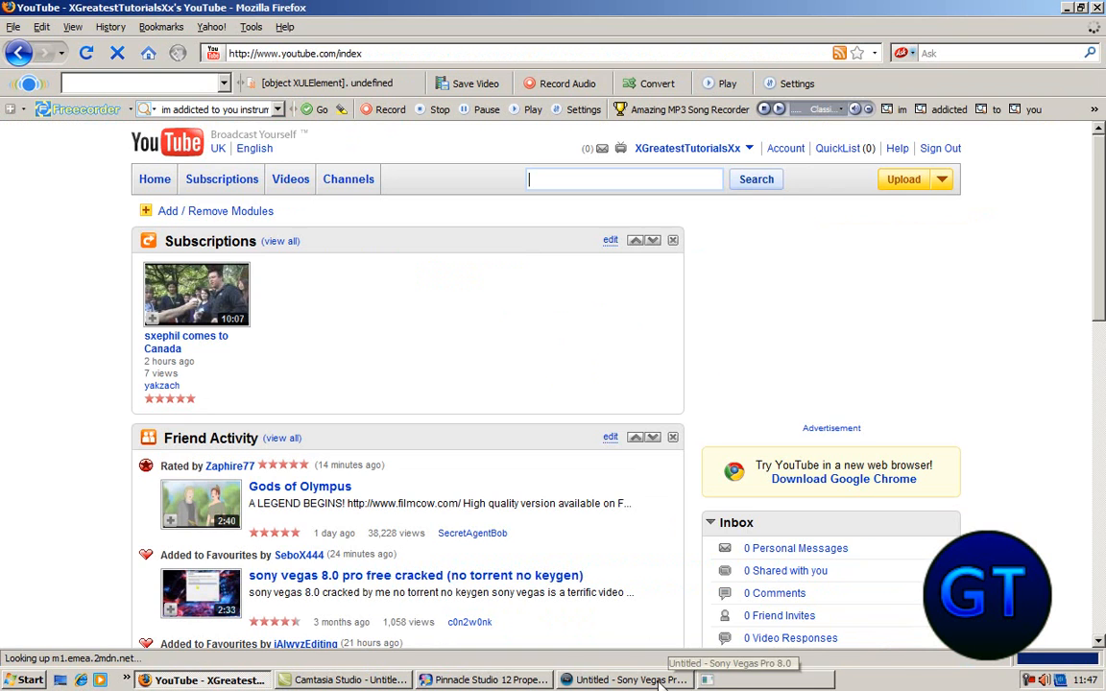
# Step: Dismiss Vegas Pro 8's project-loading error, leaving an empty project
pyautogui.click(624, 680)
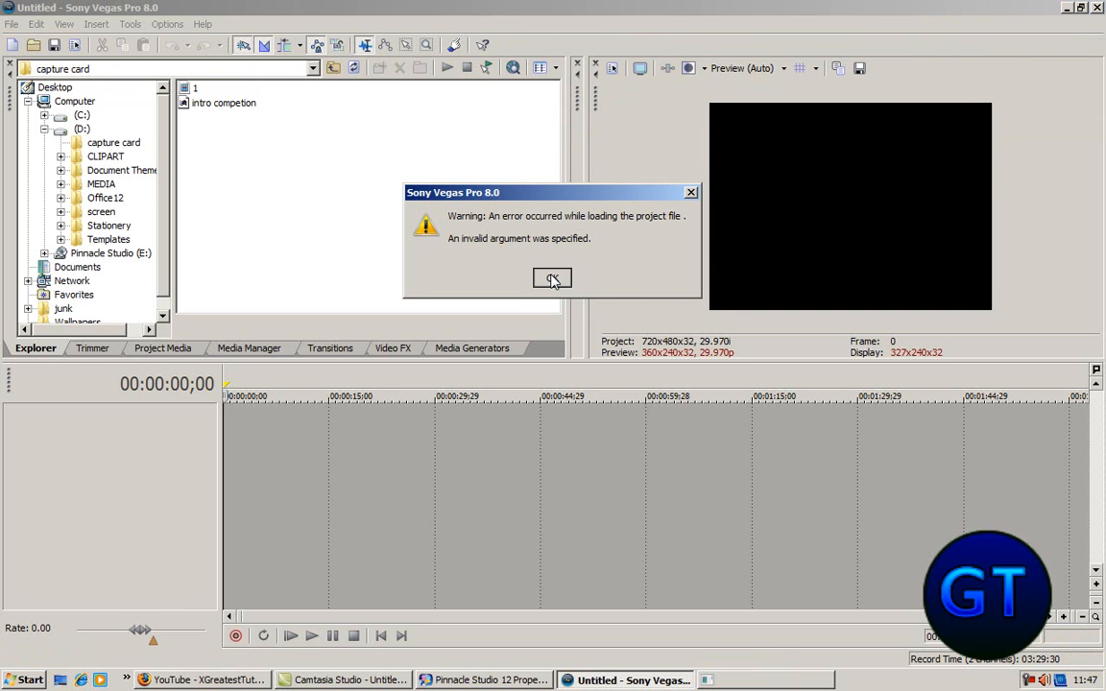
pyautogui.click(551, 279)
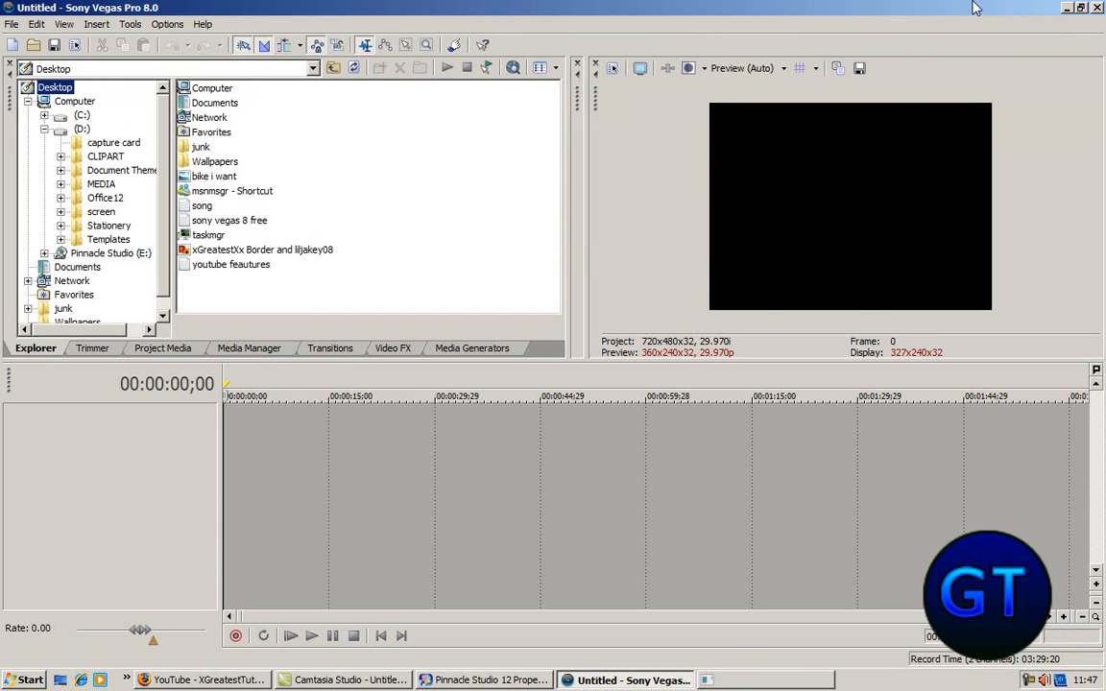
pyautogui.click(192, 679)
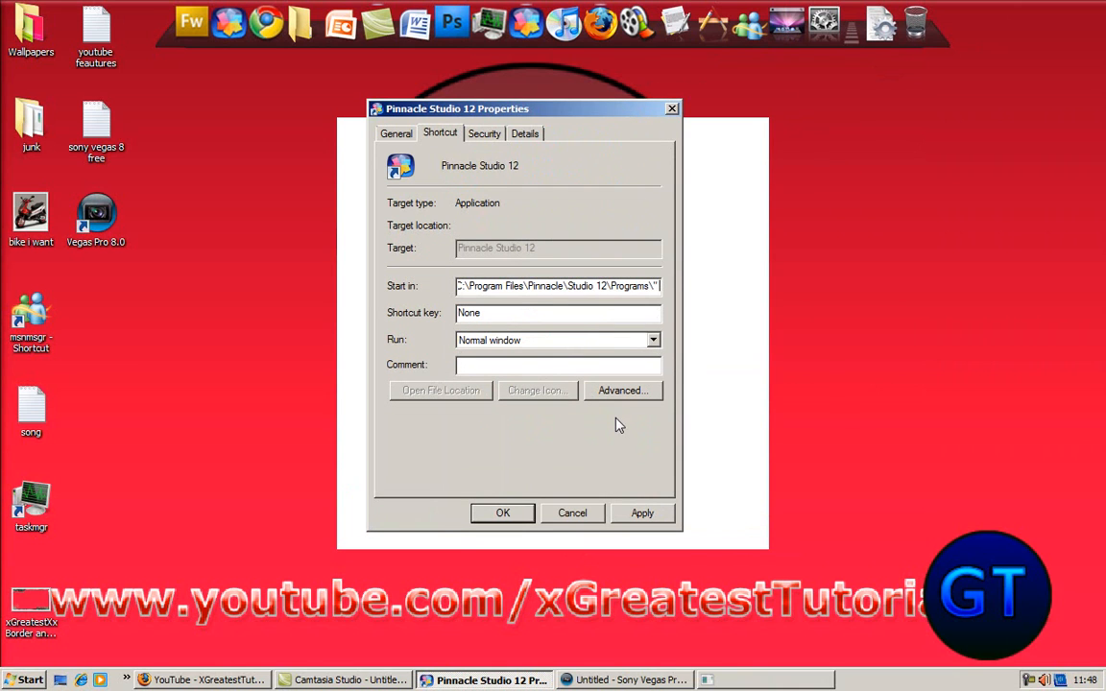
pyautogui.moveTo(580, 339)
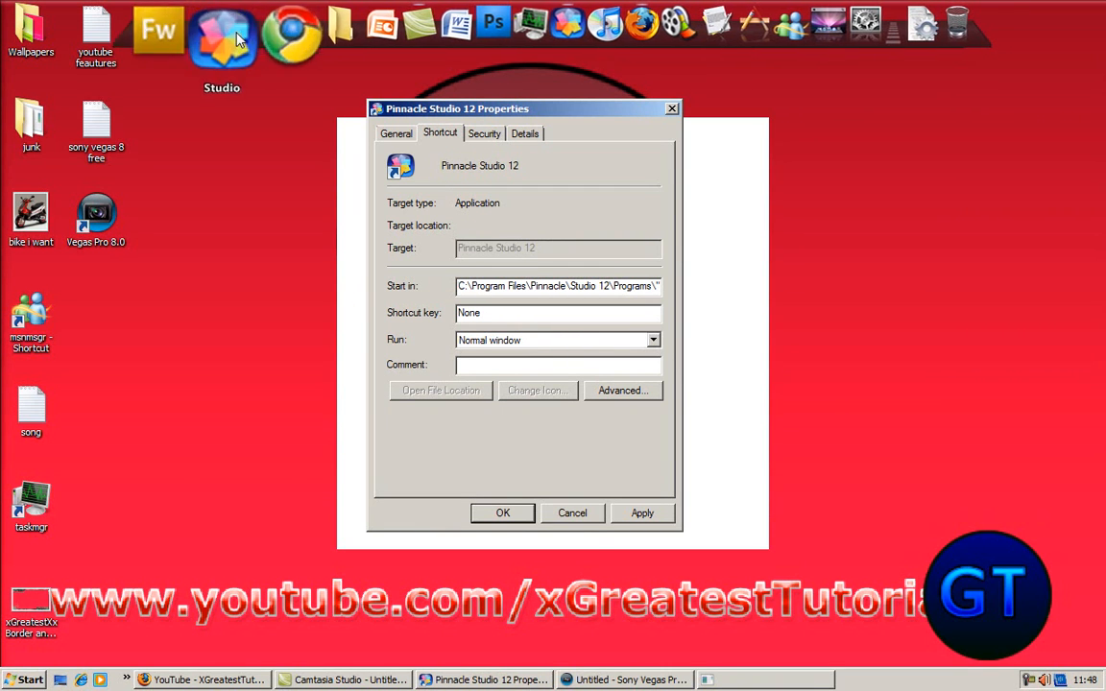
# Step: Bring up the context menu for the Studio dock icon
pyautogui.rightClick(215, 29)
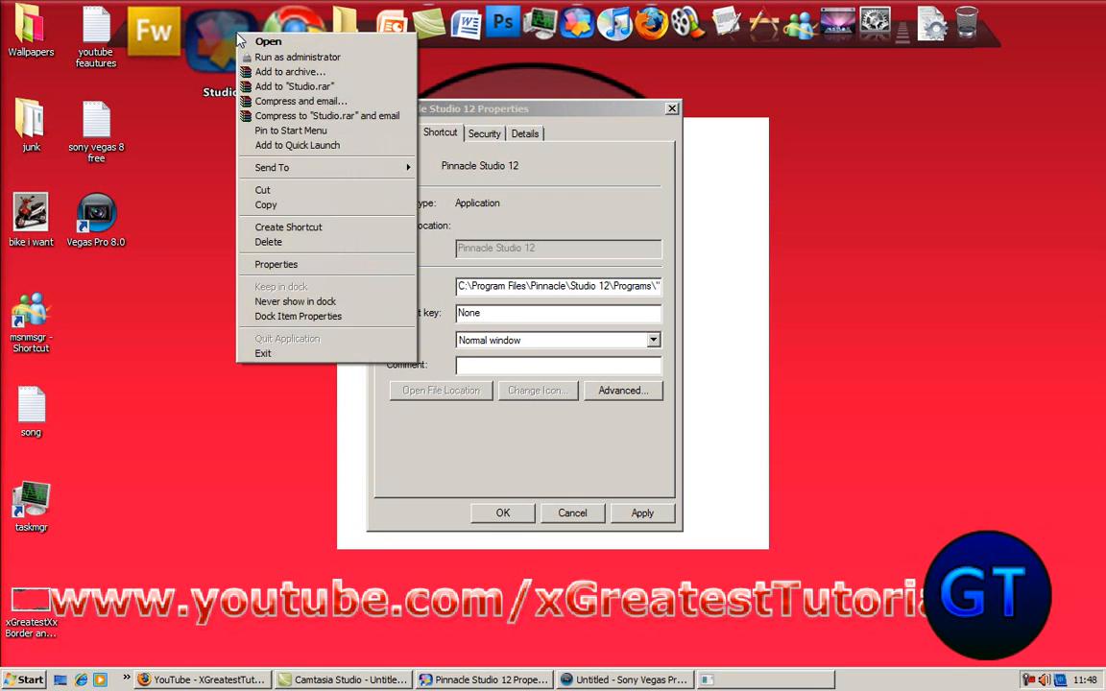
pyautogui.moveTo(276, 265)
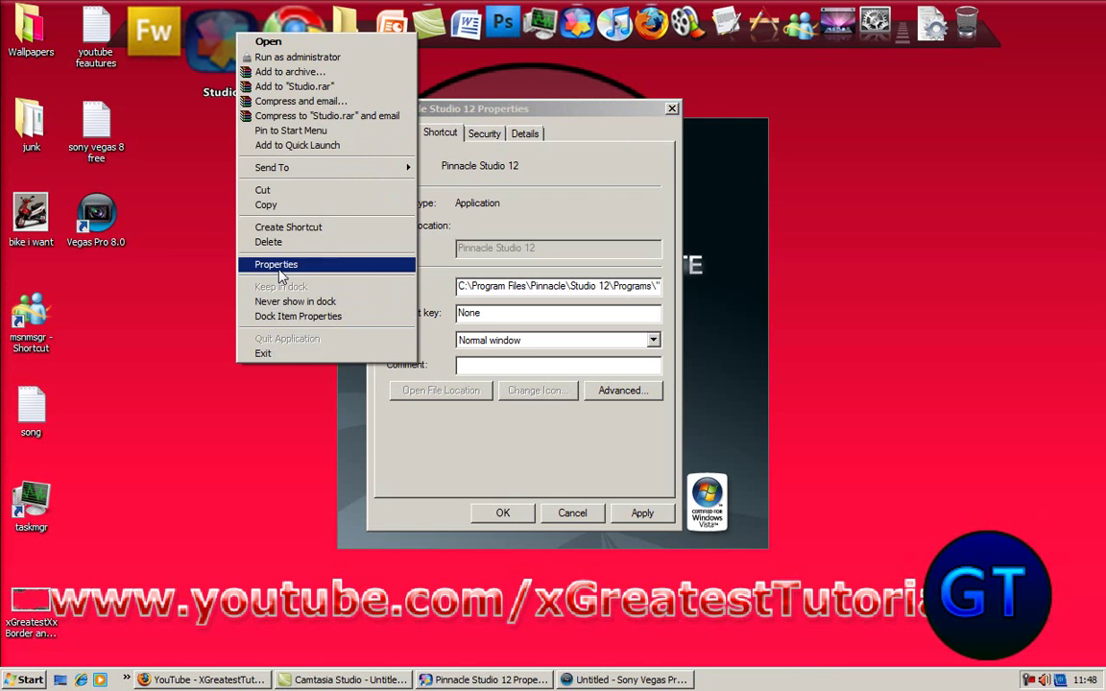
pyautogui.moveTo(176, 424)
pyautogui.write(' /prefetch:1')
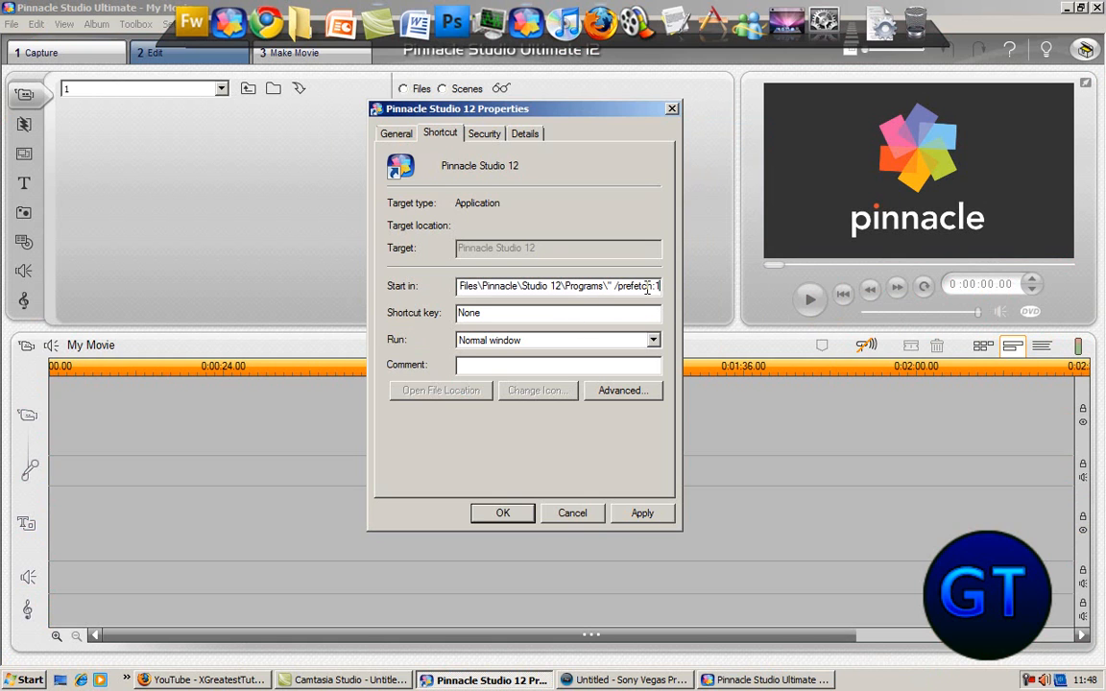
# Step: Apply the /prefetch:1 shortcut target and continue past the Access Denied prompt
pyautogui.click(642, 514)
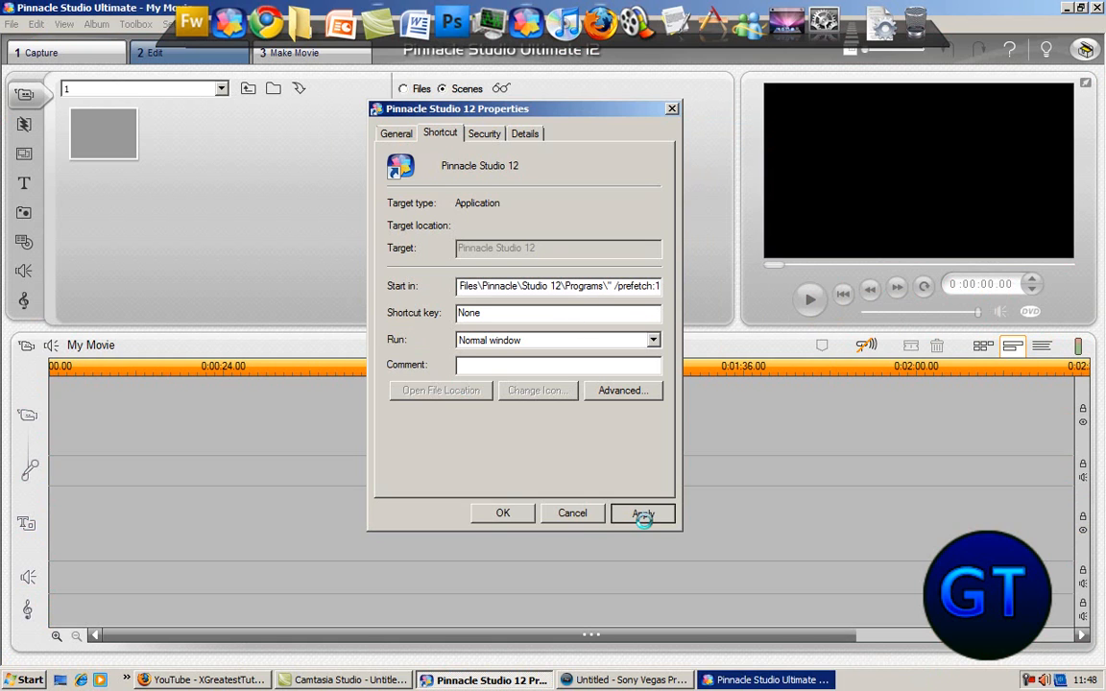
pyautogui.click(642, 514)
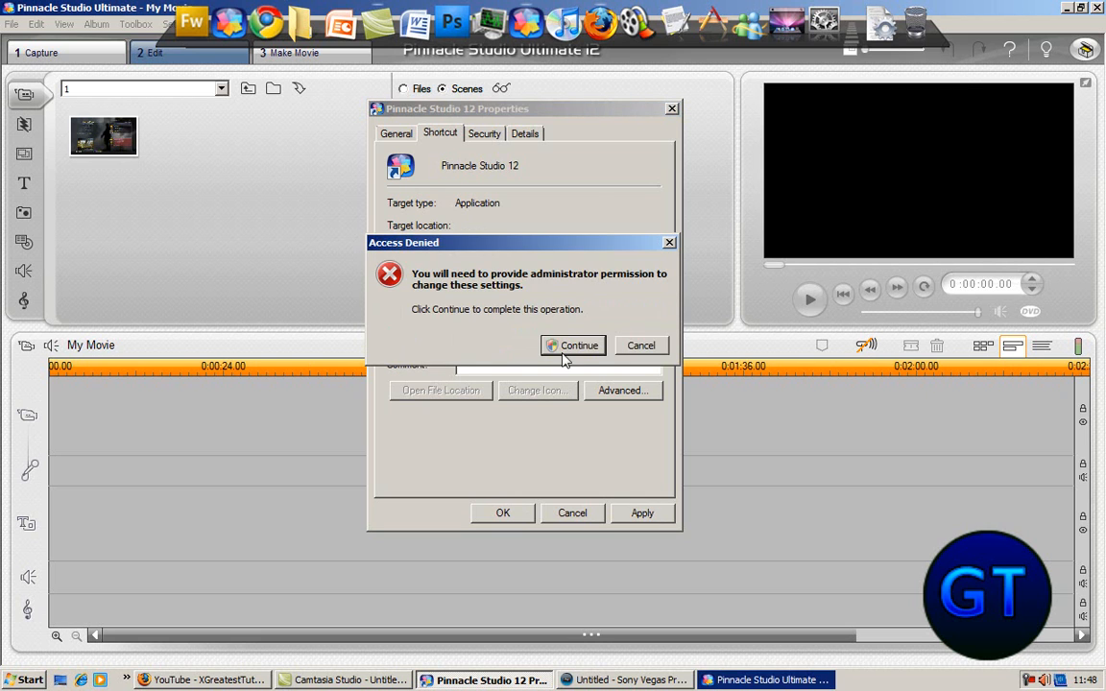
pyautogui.click(573, 346)
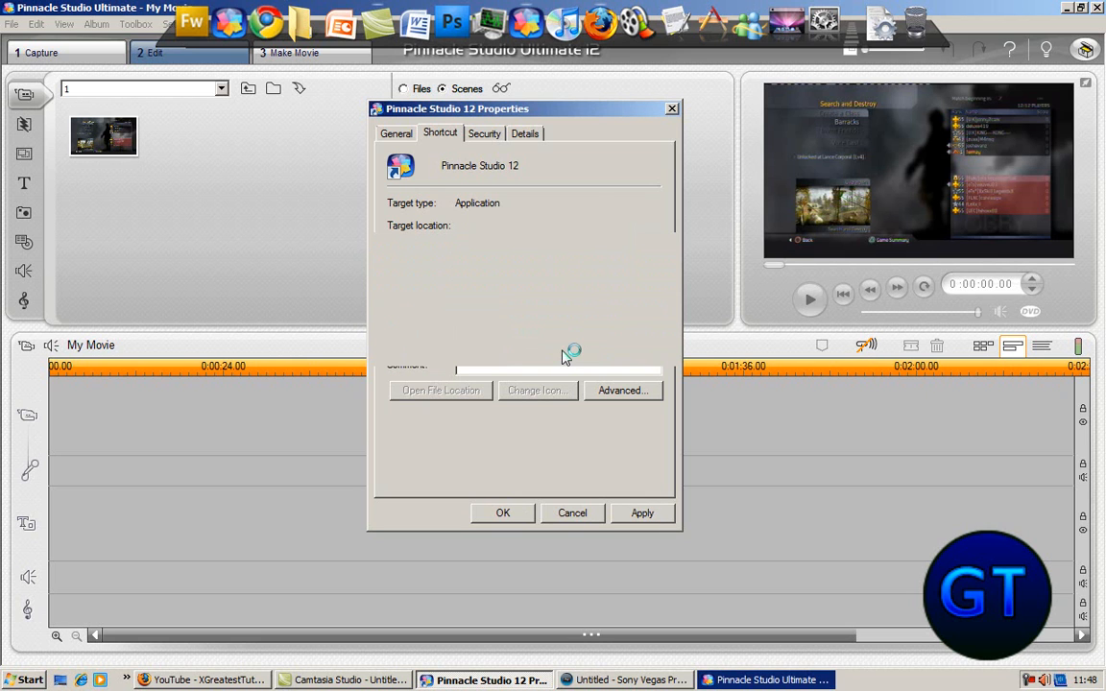
pyautogui.moveTo(561, 354)
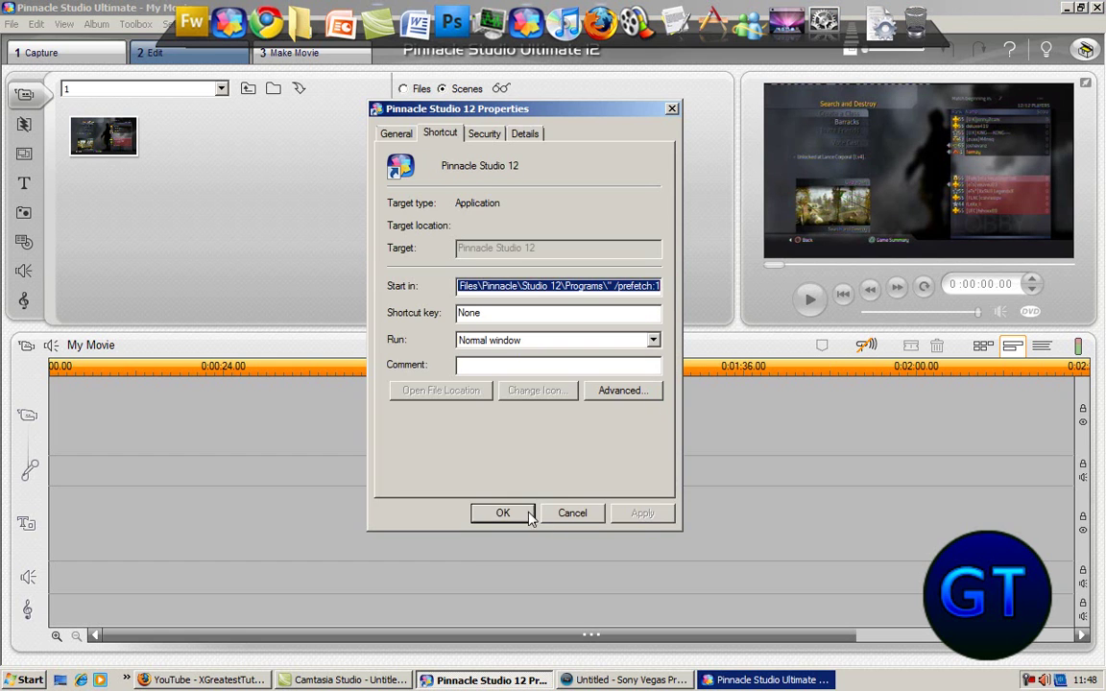
# Step: Confirm the shortcut properties with OK and close the Pinnacle Studio window
pyautogui.click(503, 513)
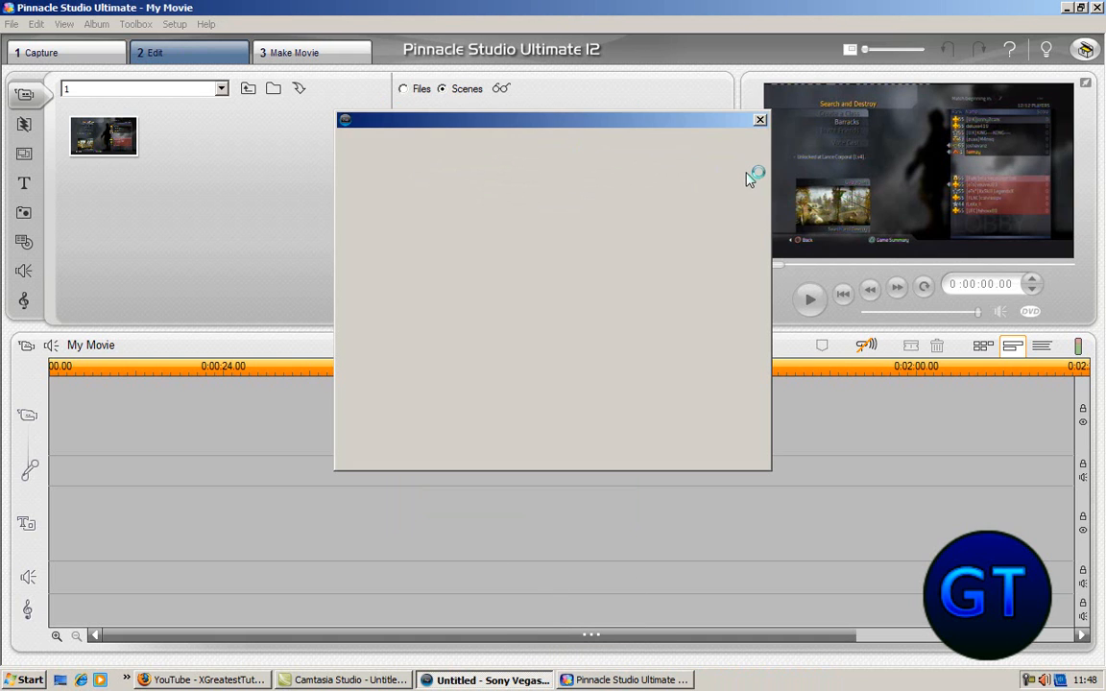
pyautogui.click(760, 119)
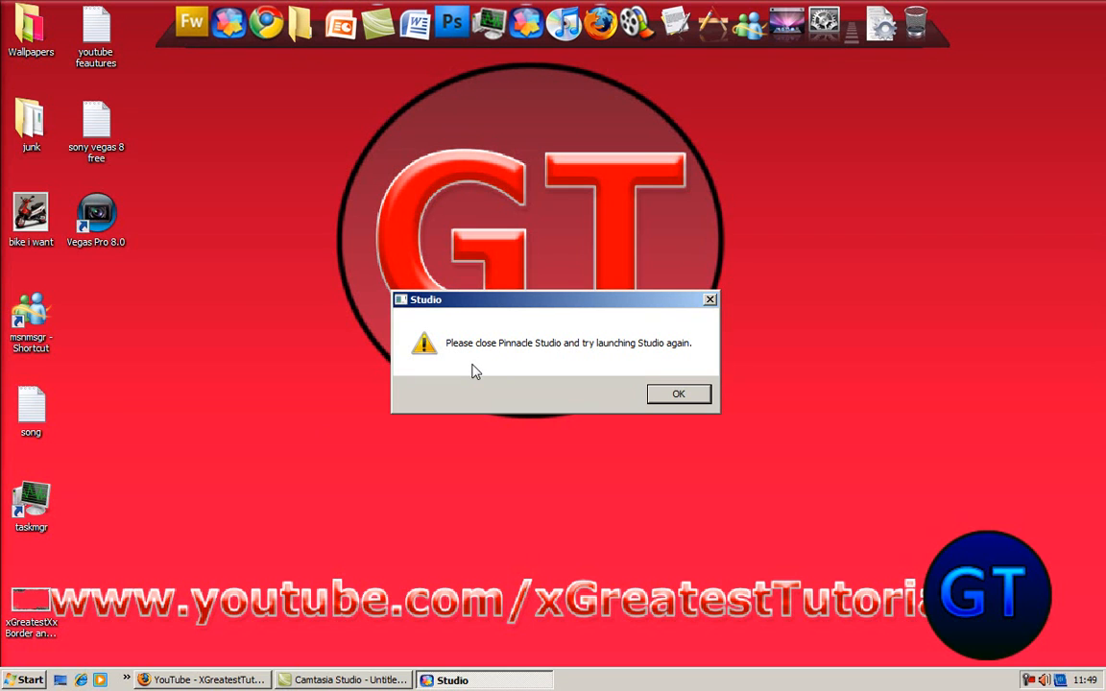
# Step: Dismiss the close-Studio-and-retry warning and bring up the Start menu
pyautogui.click(678, 394)
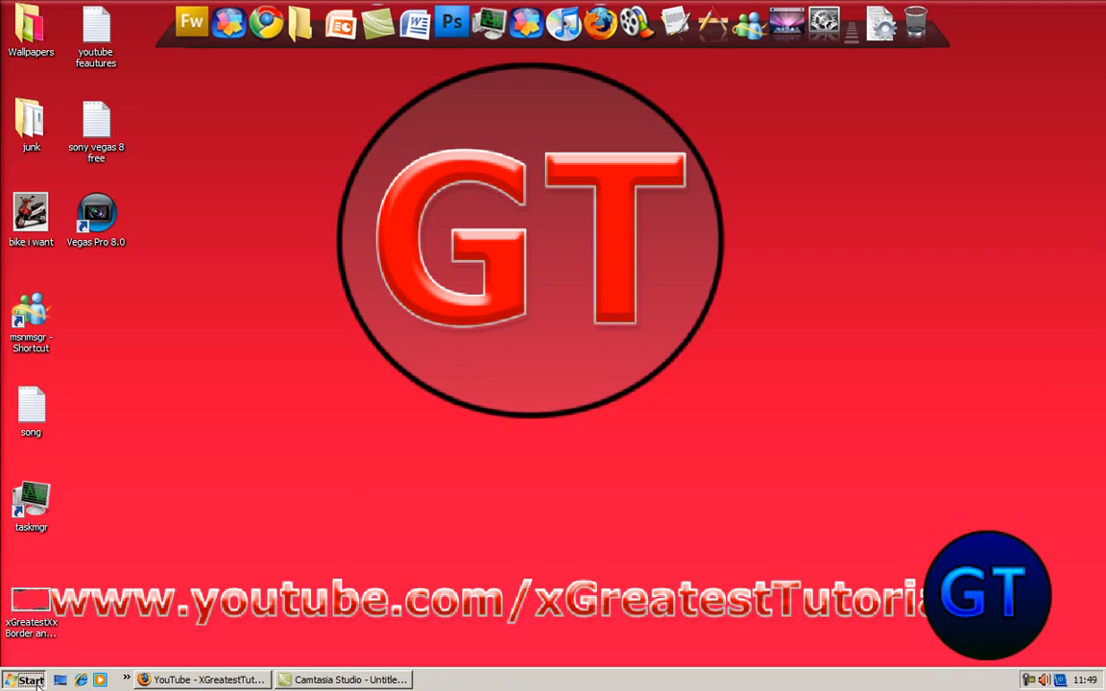
pyautogui.click(29, 682)
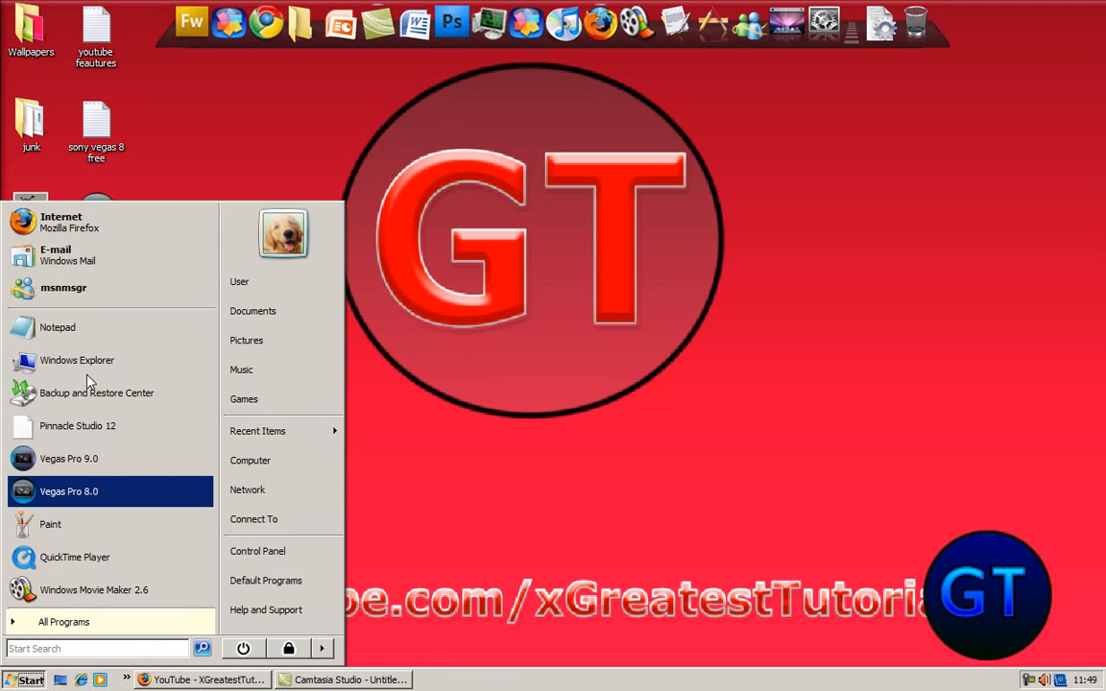
pyautogui.moveTo(518, 298)
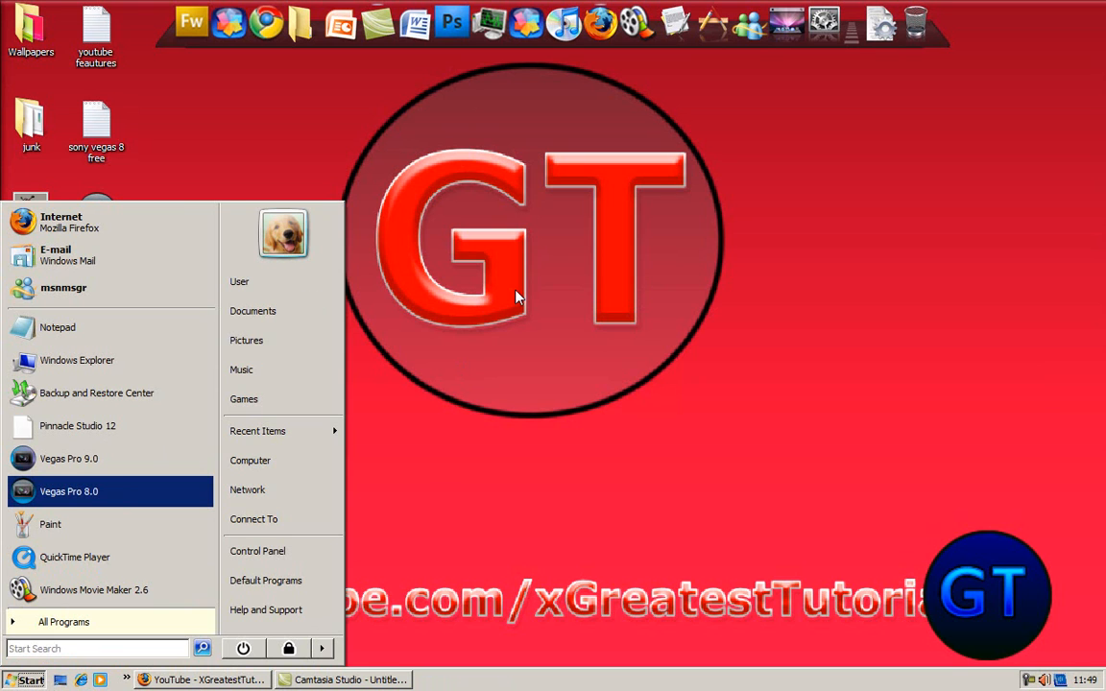
pyautogui.moveTo(85, 427)
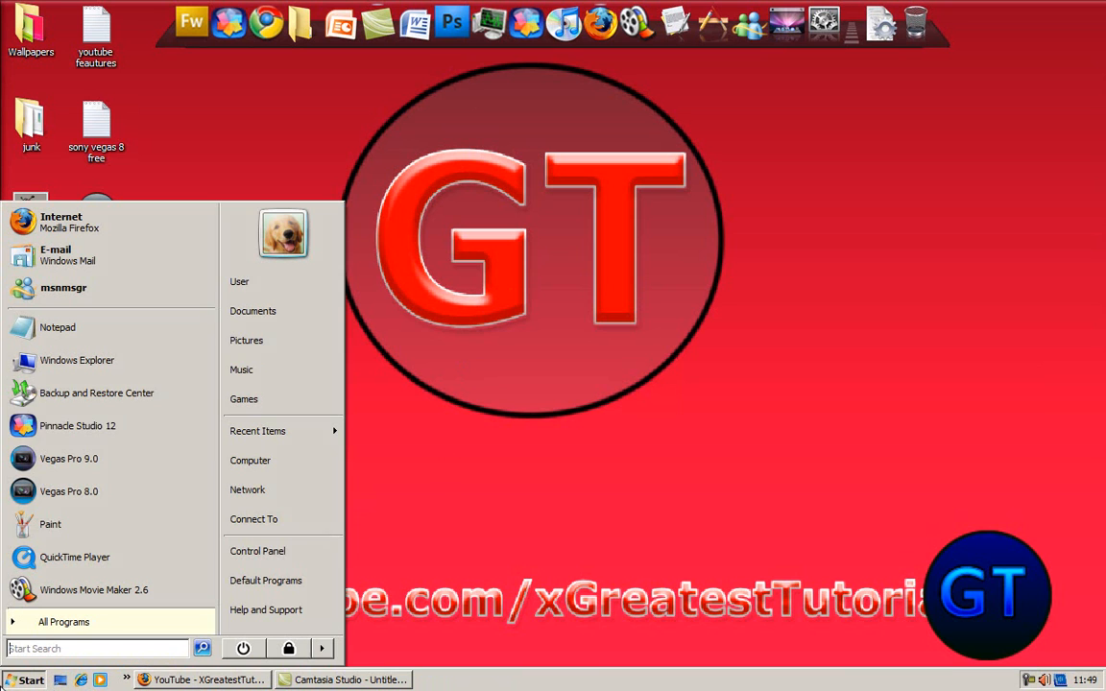
pyautogui.moveTo(407, 317)
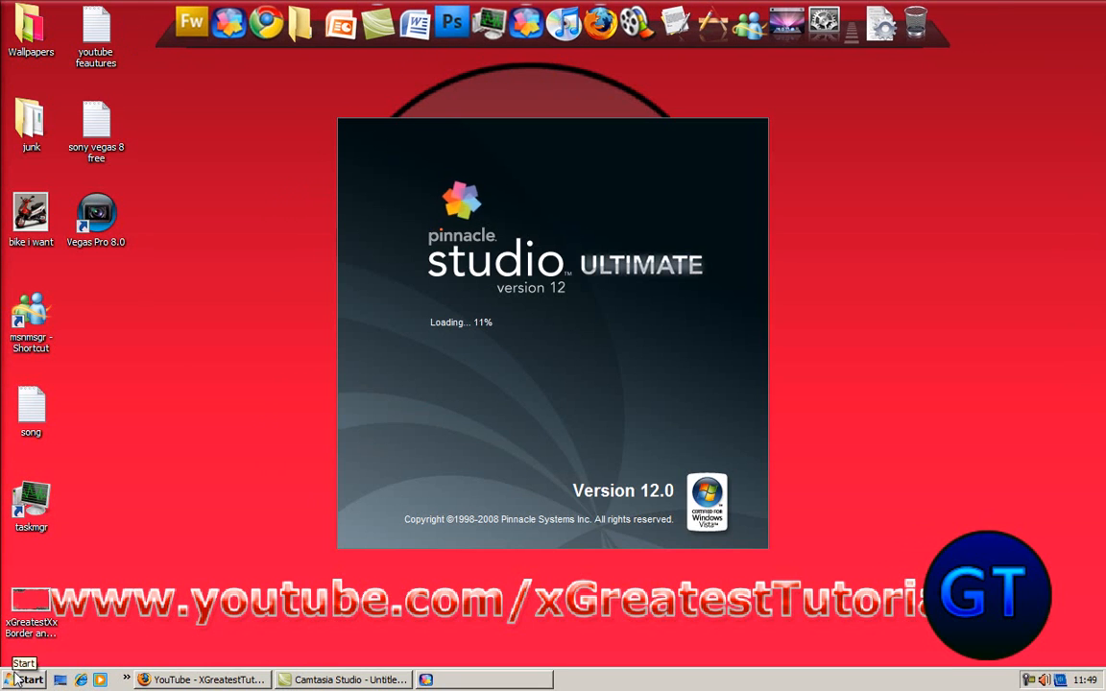
pyautogui.moveTo(593, 446)
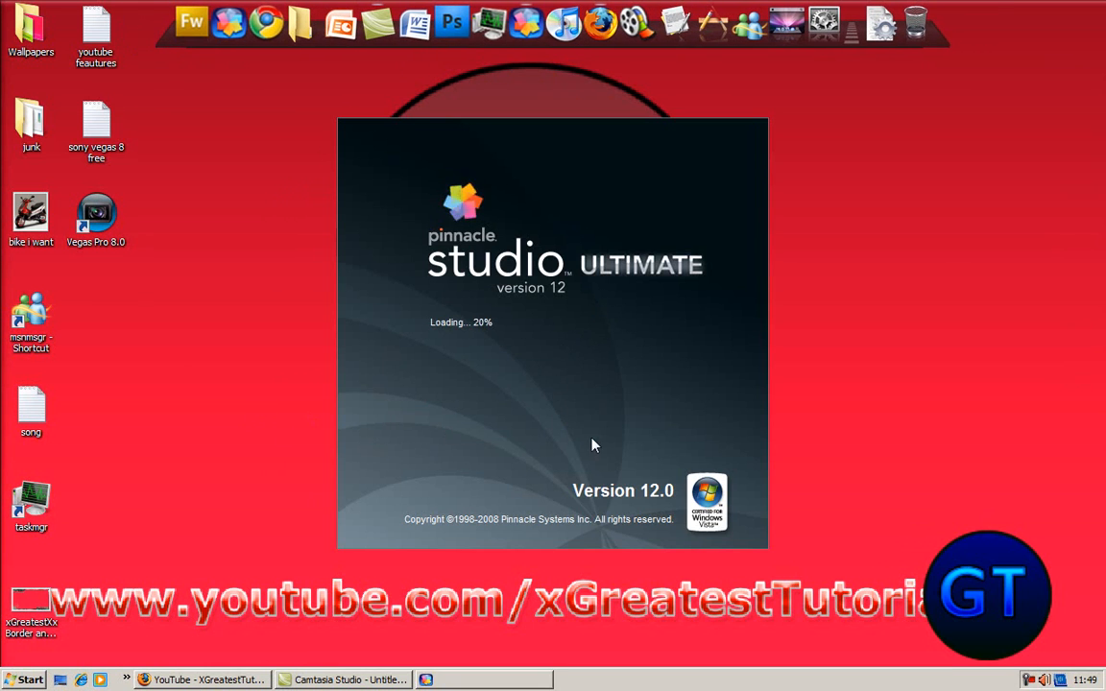
pyautogui.moveTo(568, 331)
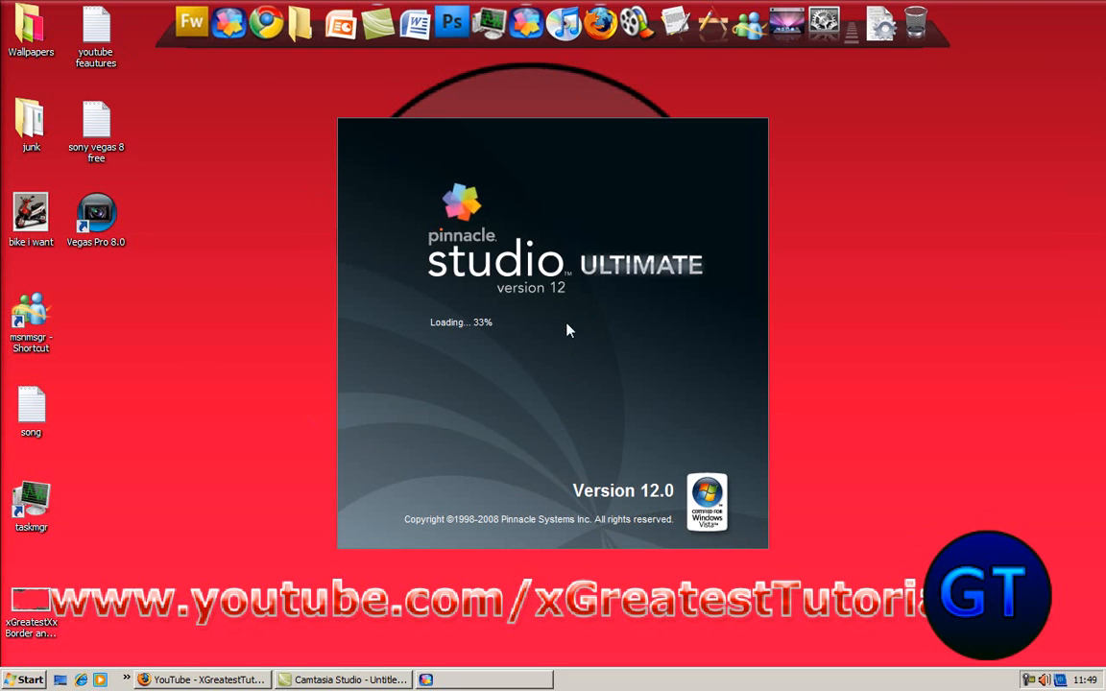
pyautogui.moveTo(511, 338)
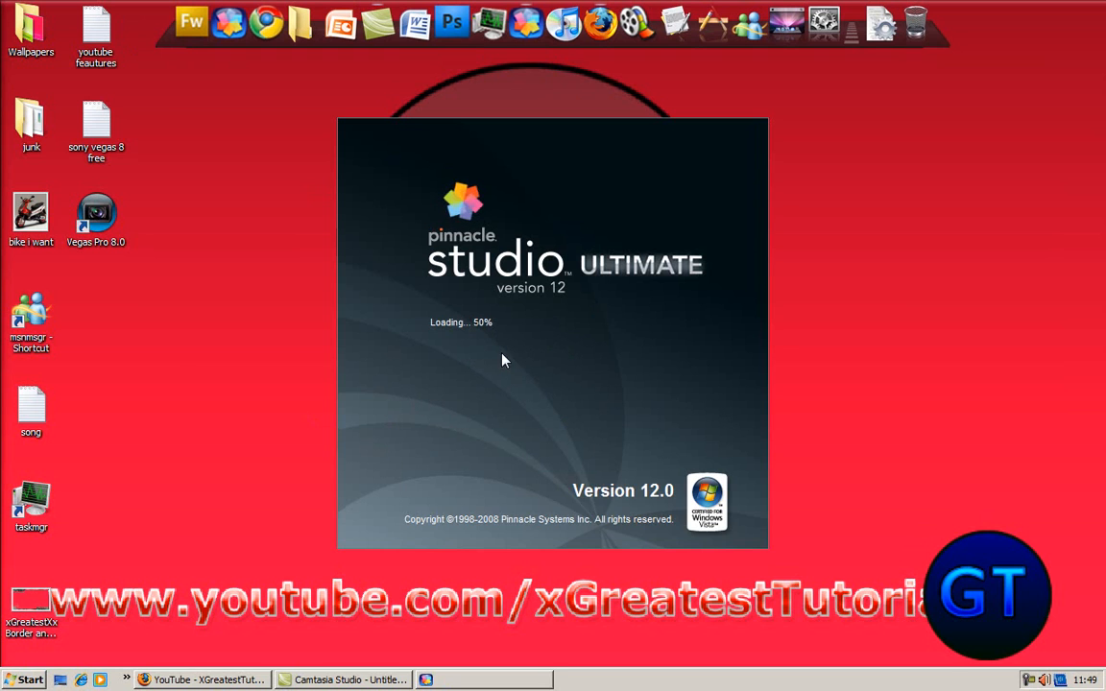
pyautogui.moveTo(445, 384)
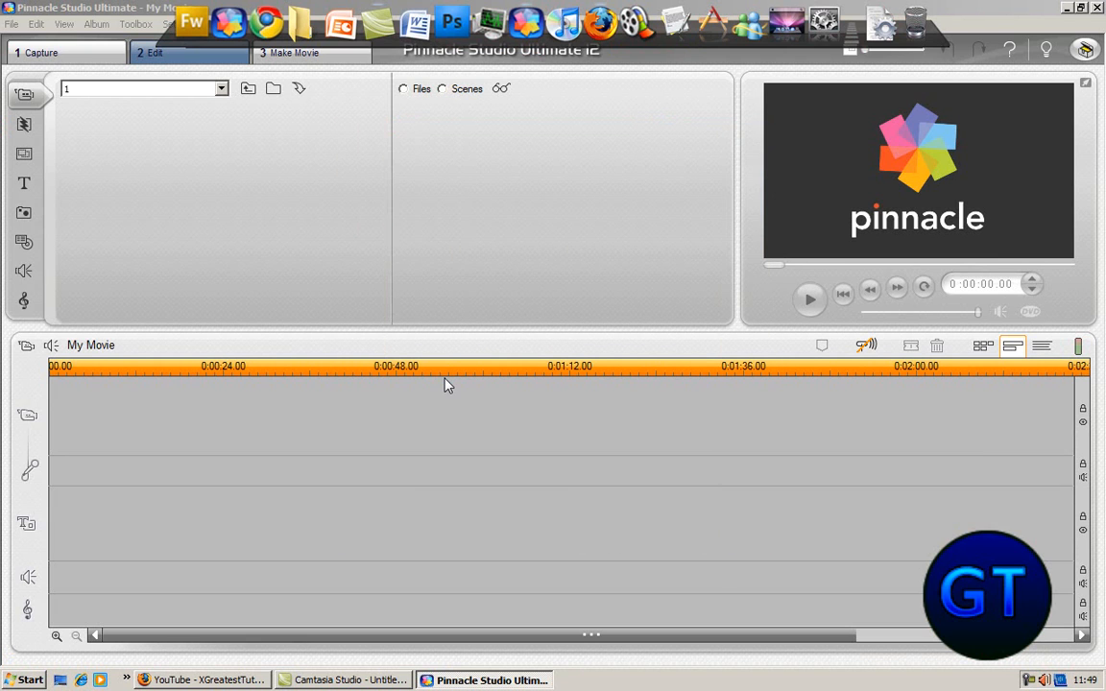
# Step: Switch Studio to the 1 Capture mode
pyautogui.click(445, 89)
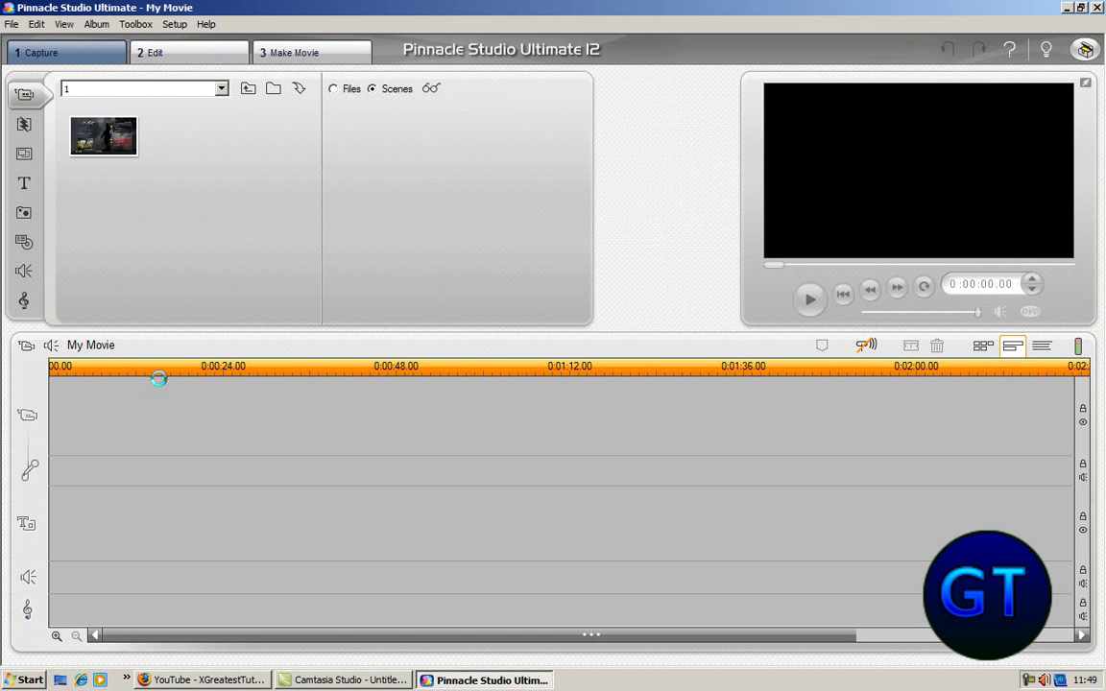
pyautogui.moveTo(230, 453)
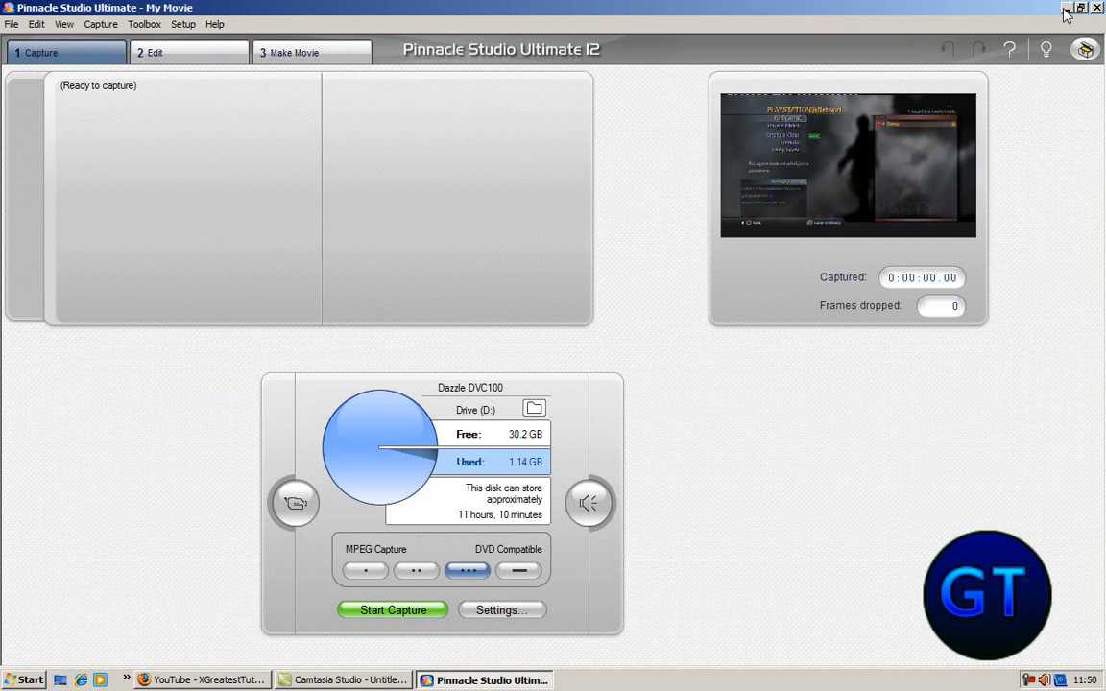
# Step: Minimize Pinnacle Studio and reopen Task Manager's Processes list from the desktop
pyautogui.click(1072, 11)
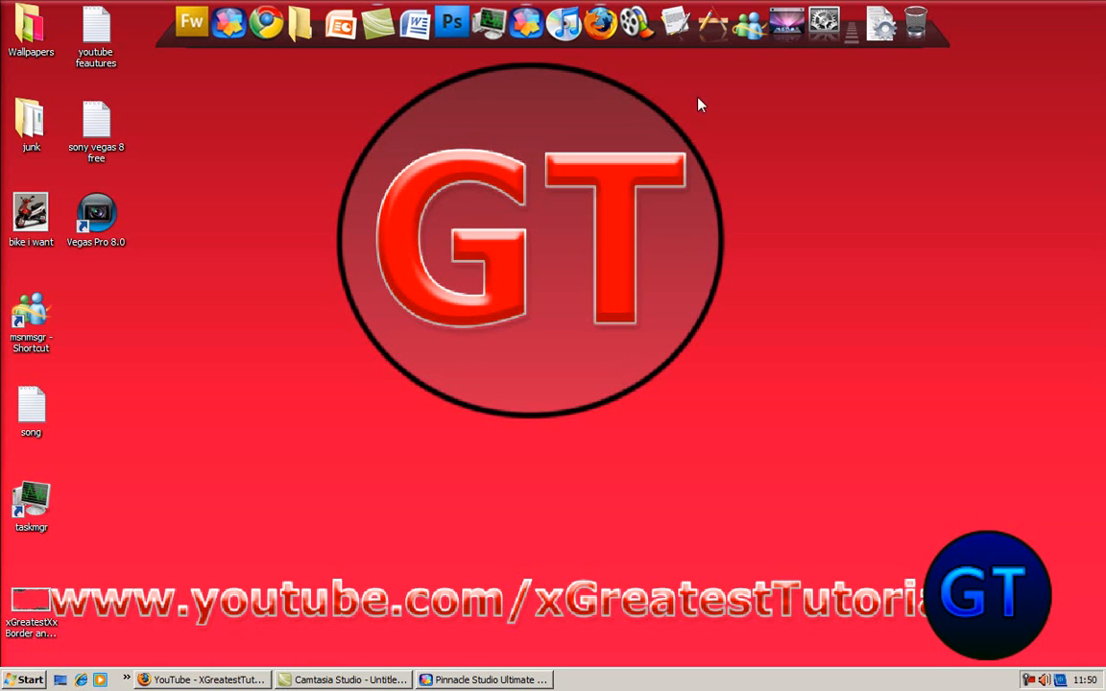
pyautogui.moveTo(395, 280)
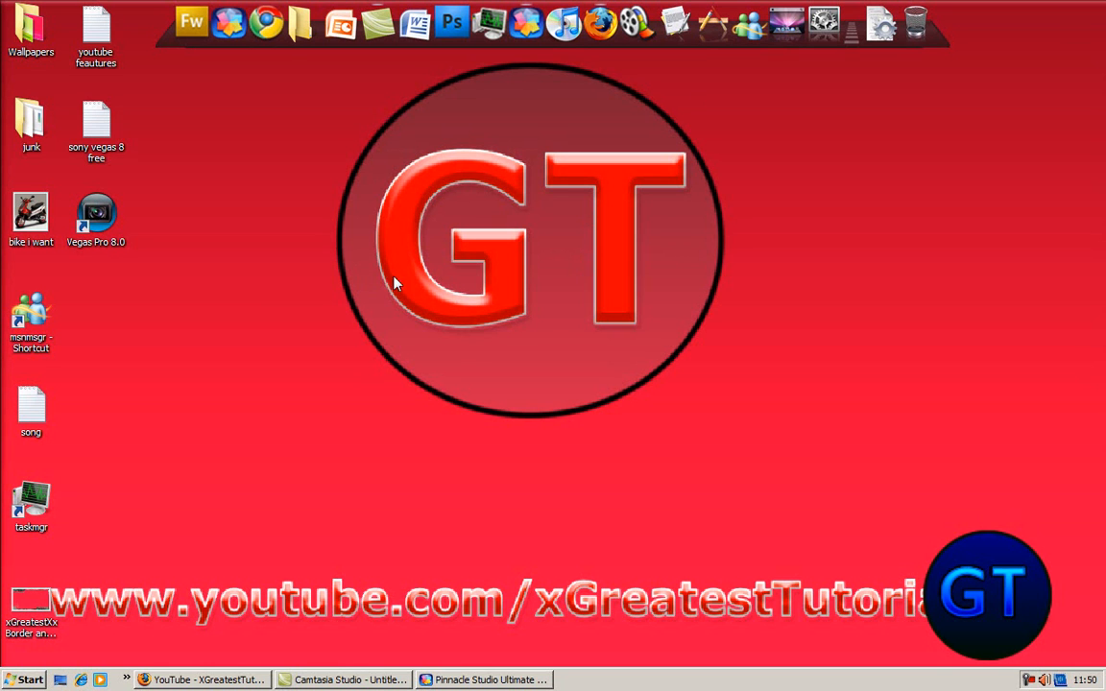
pyautogui.moveTo(389, 175)
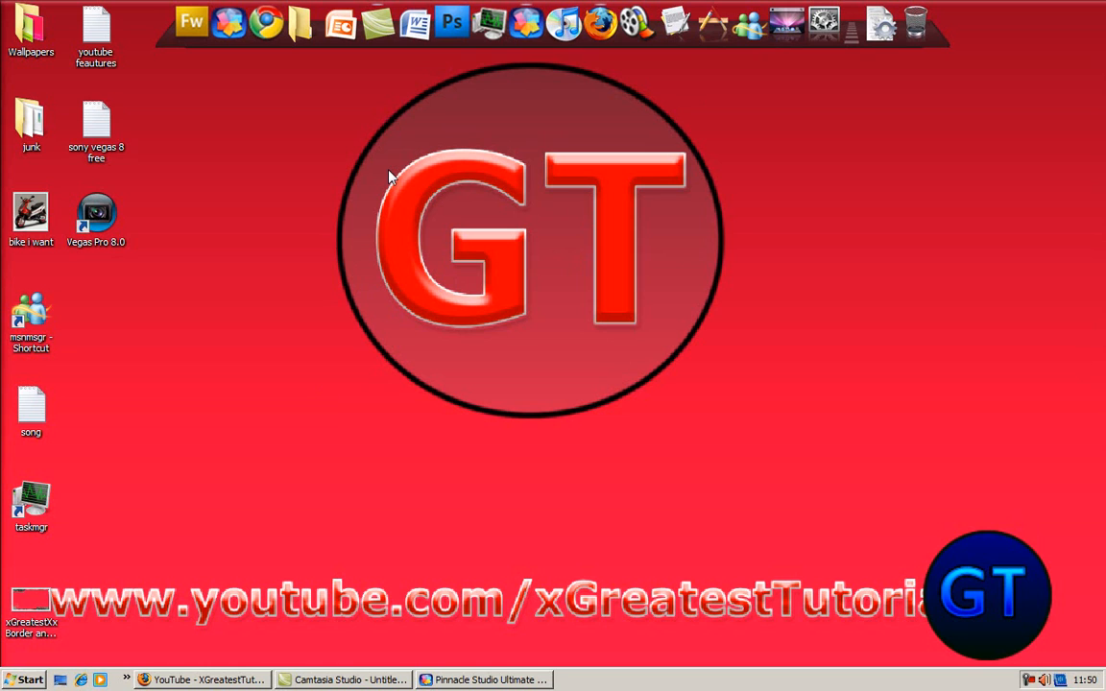
pyautogui.moveTo(184, 291)
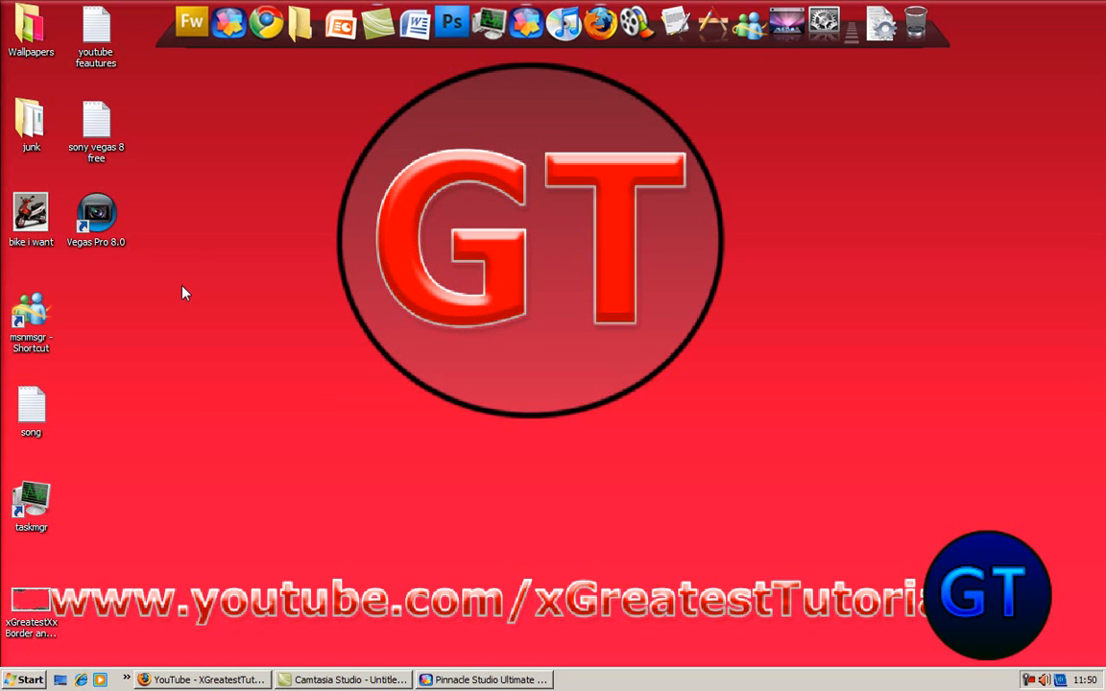
pyautogui.moveTo(221, 446)
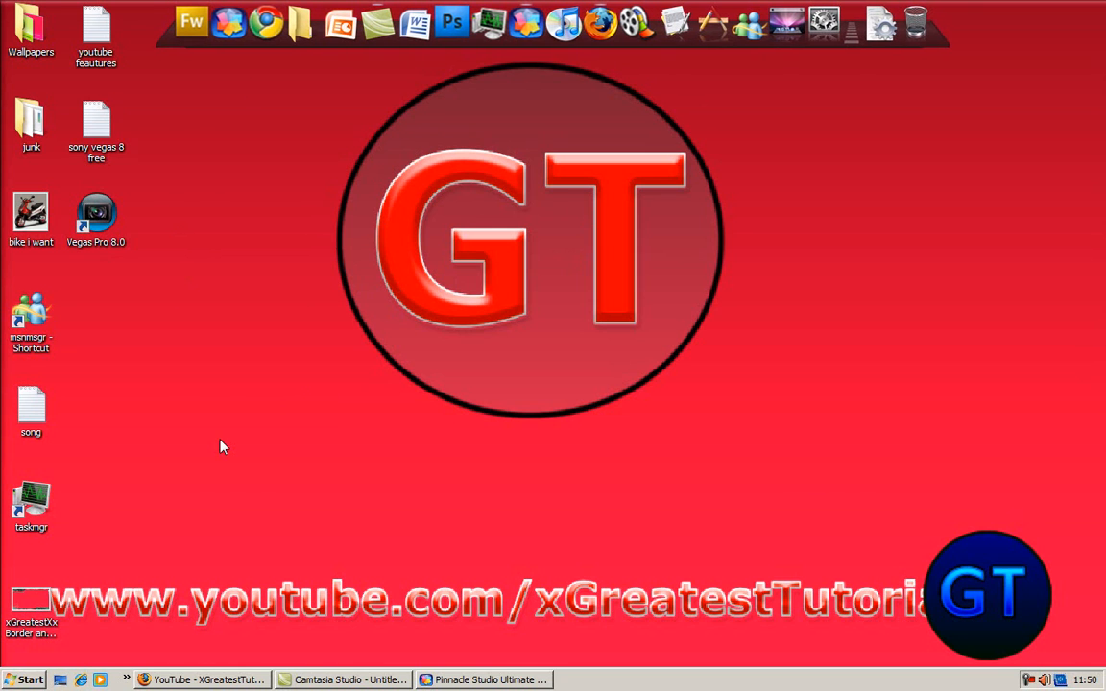
pyautogui.moveTo(195, 413)
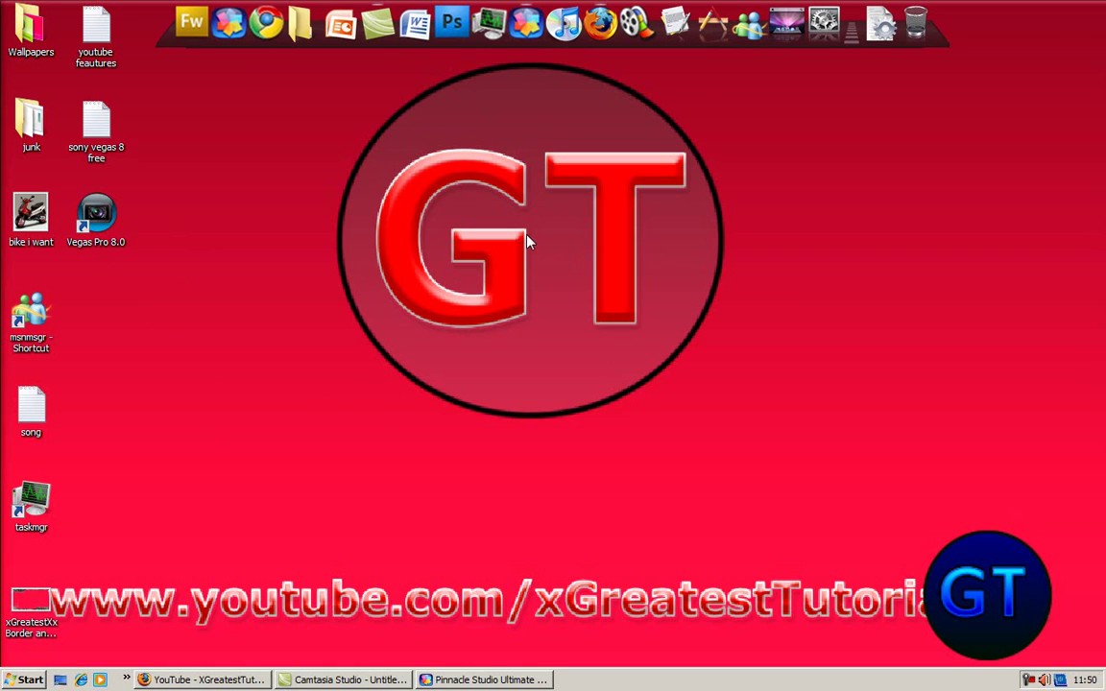
pyautogui.moveTo(490, 29)
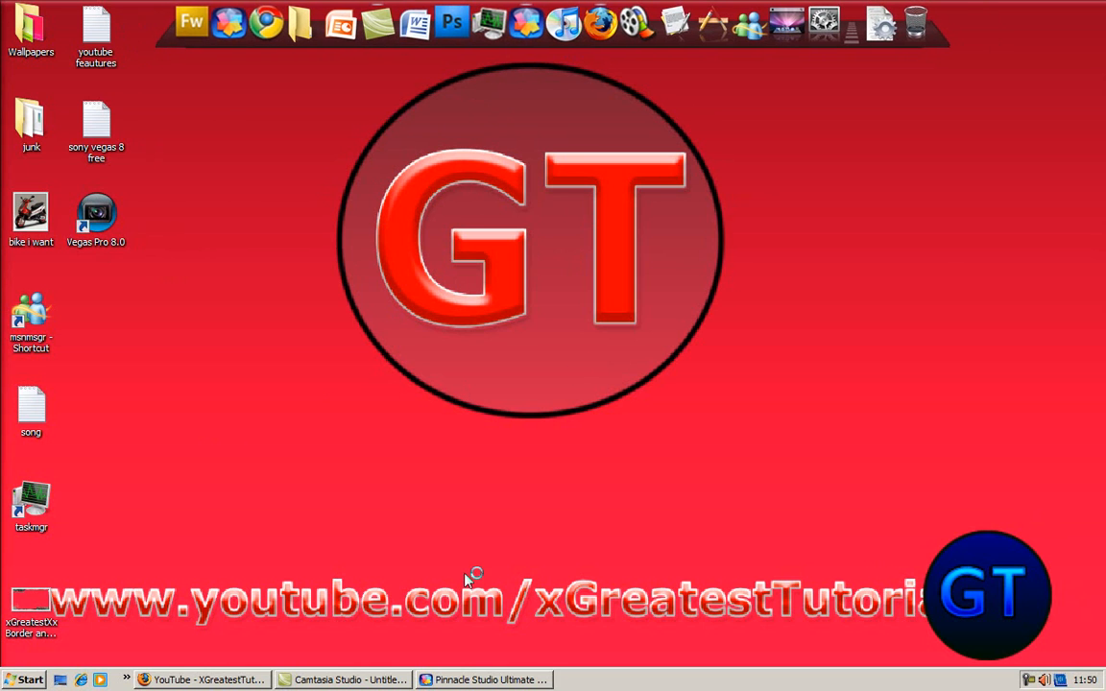
pyautogui.doubleClick(31, 507)
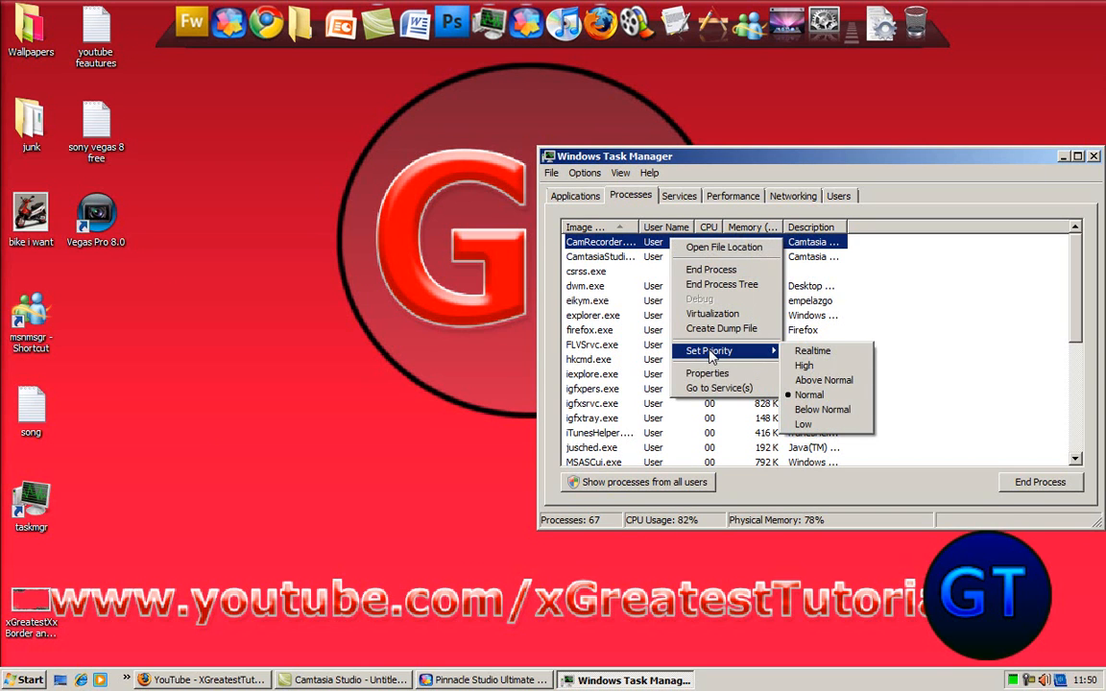
pyautogui.moveTo(802, 364)
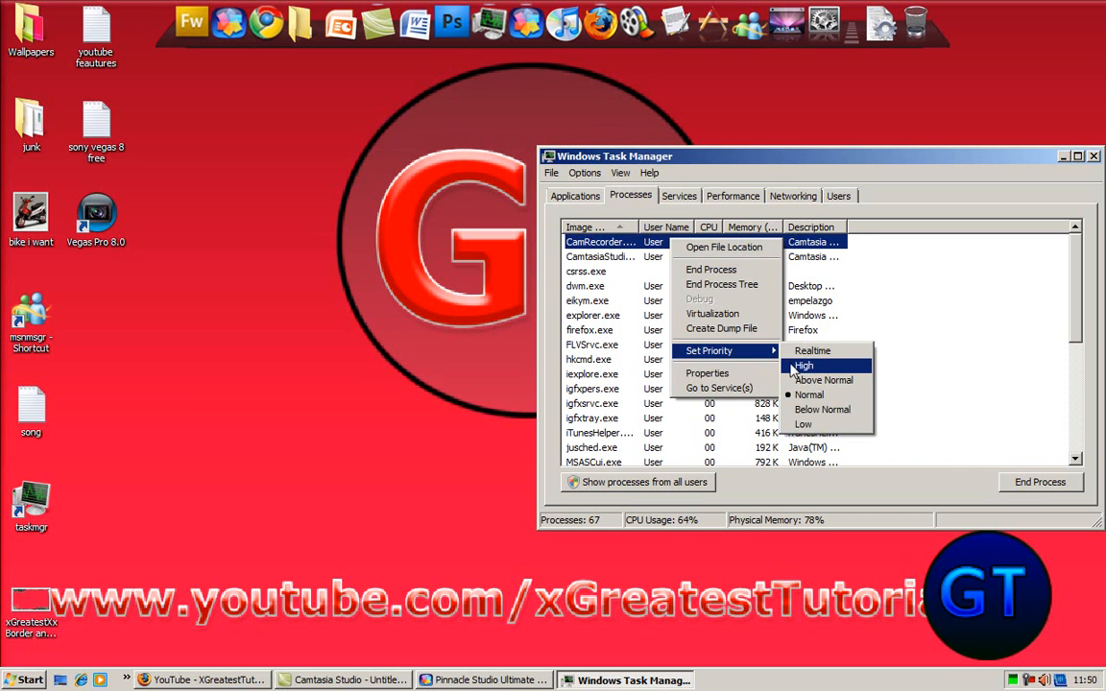
# Step: Dismiss the Set Priority menu for CamRecorder.exe without changing its priority
pyautogui.click(805, 364)
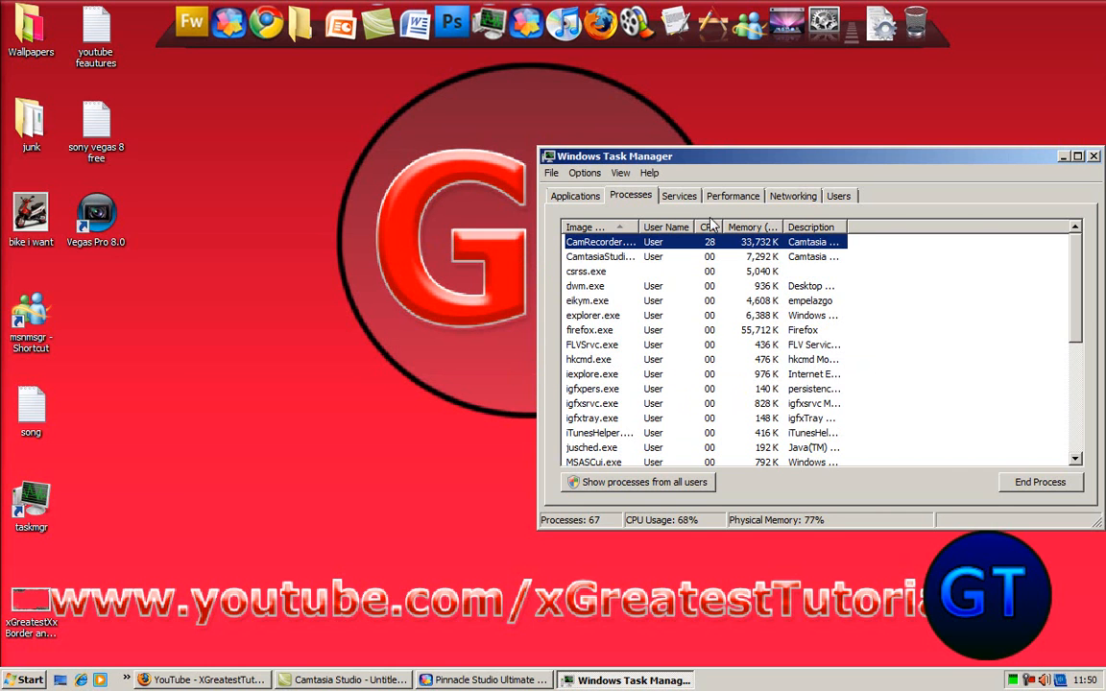
pyautogui.moveTo(810, 281)
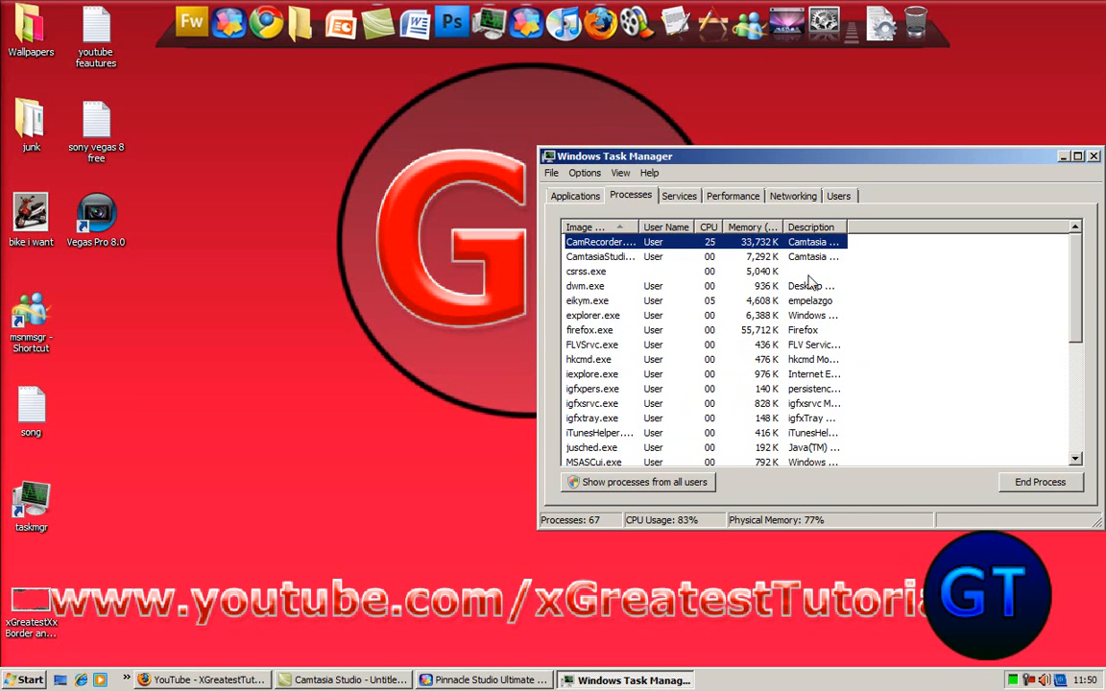
pyautogui.moveTo(649, 420)
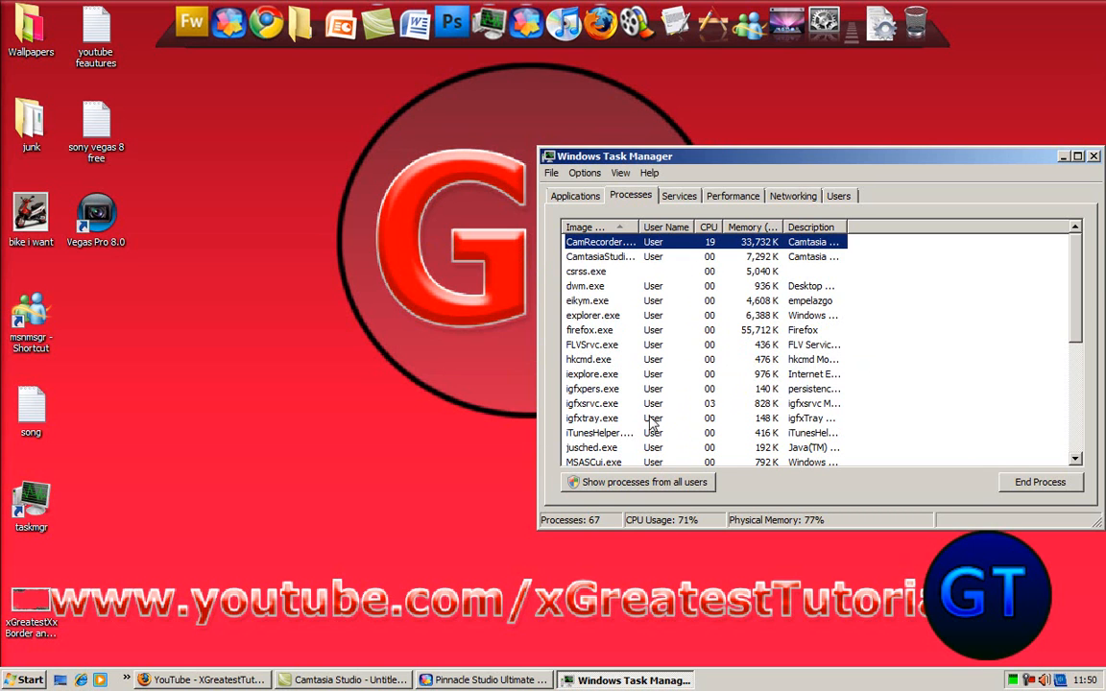
# Step: Set the Studio.exe process to High priority and accept the stability warning
pyautogui.scroll(-3)
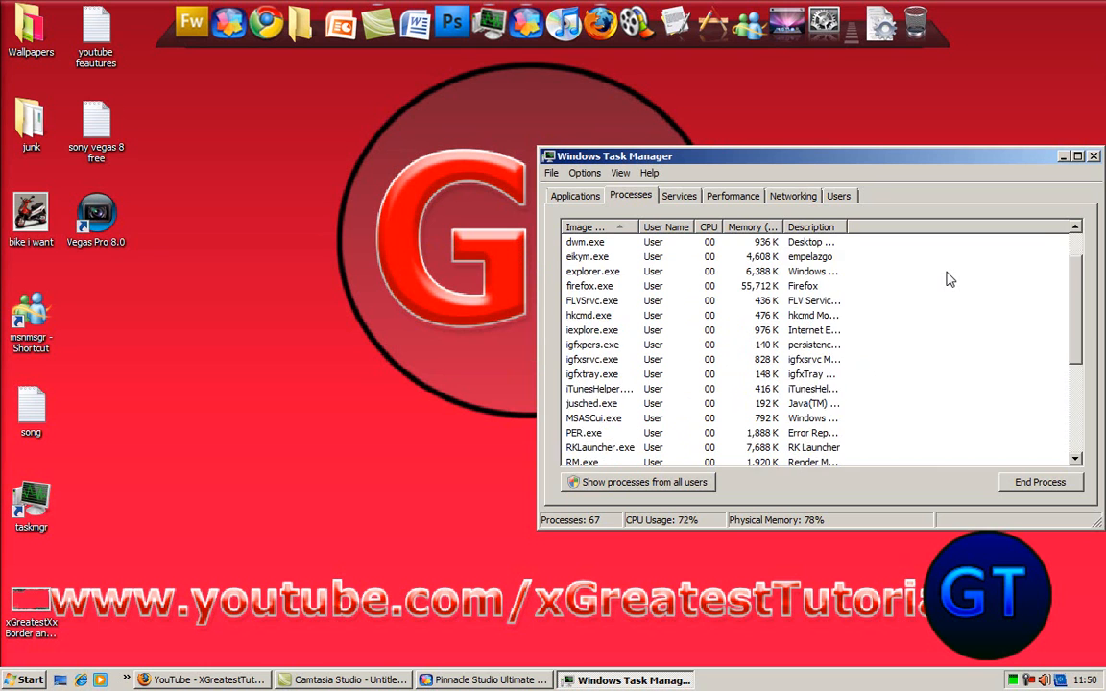
pyautogui.scroll(-3)
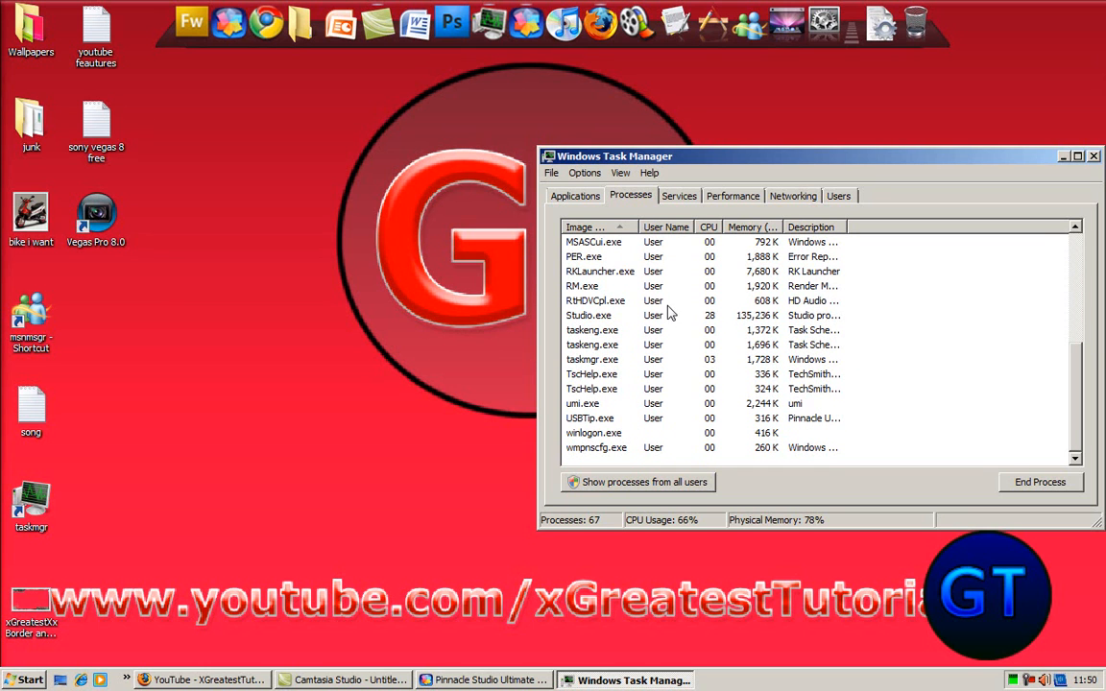
pyautogui.rightClick(587, 315)
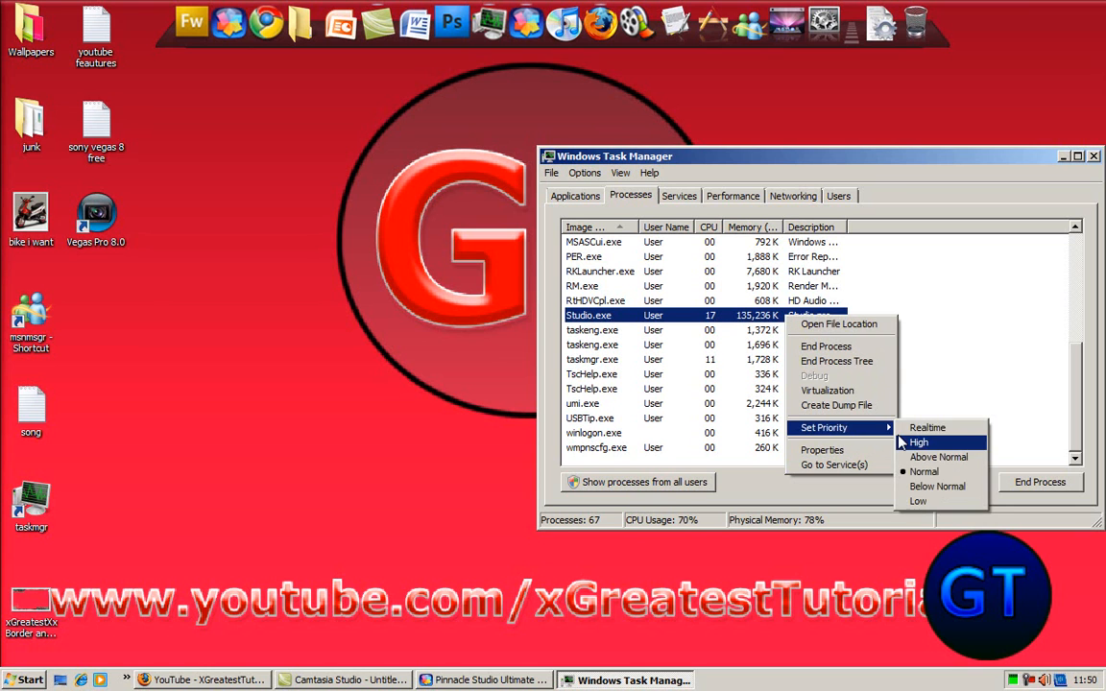
pyautogui.click(920, 442)
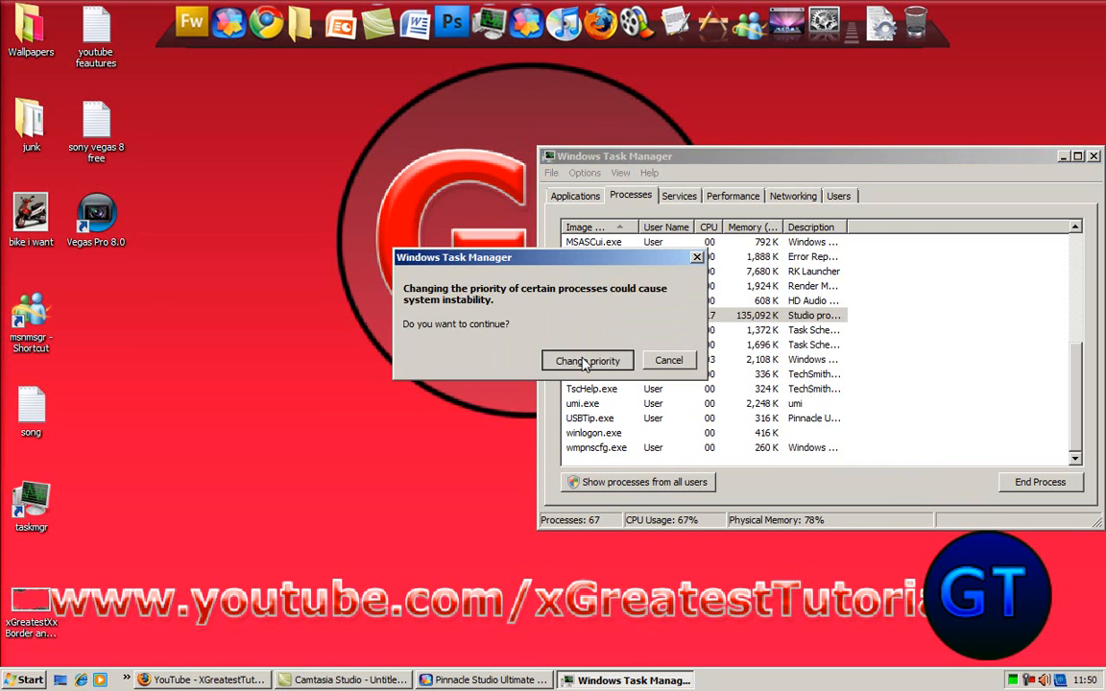
pyautogui.click(588, 361)
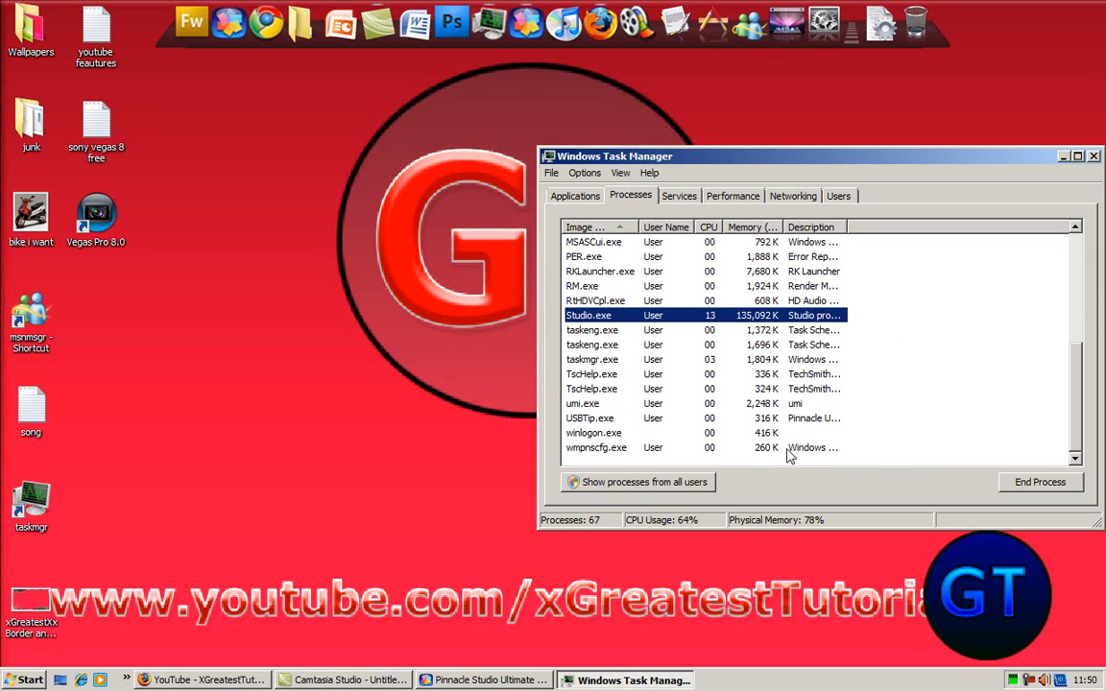